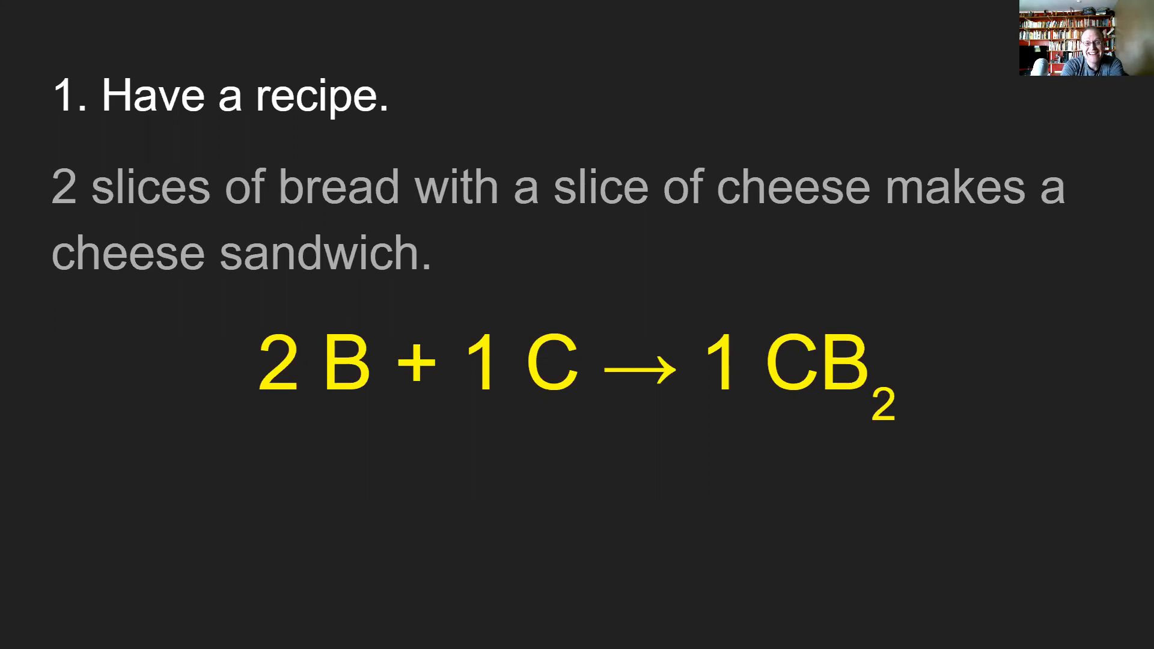
pyautogui.moveTo(250, 203)
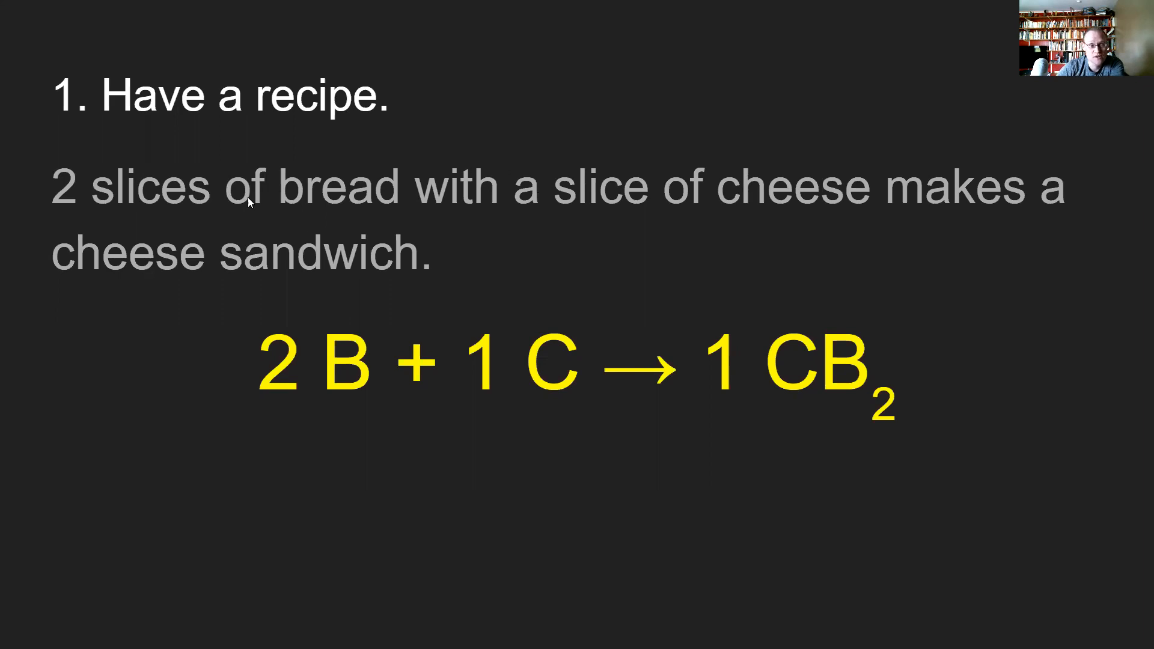
pyautogui.moveTo(535, 451)
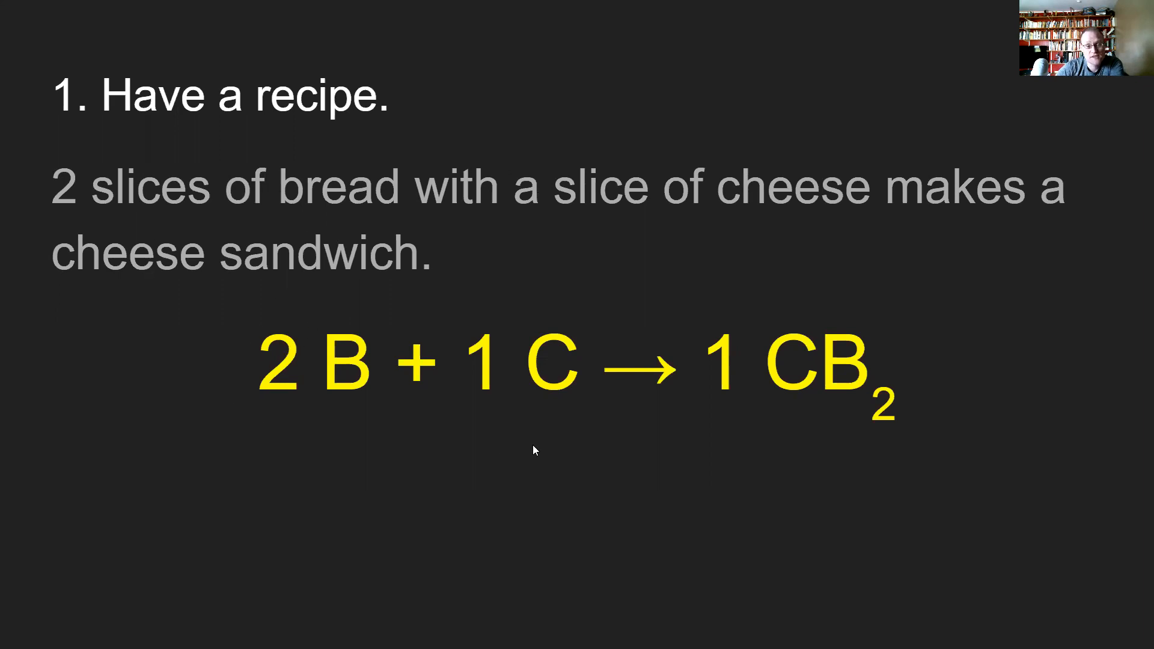
pyautogui.moveTo(340, 415)
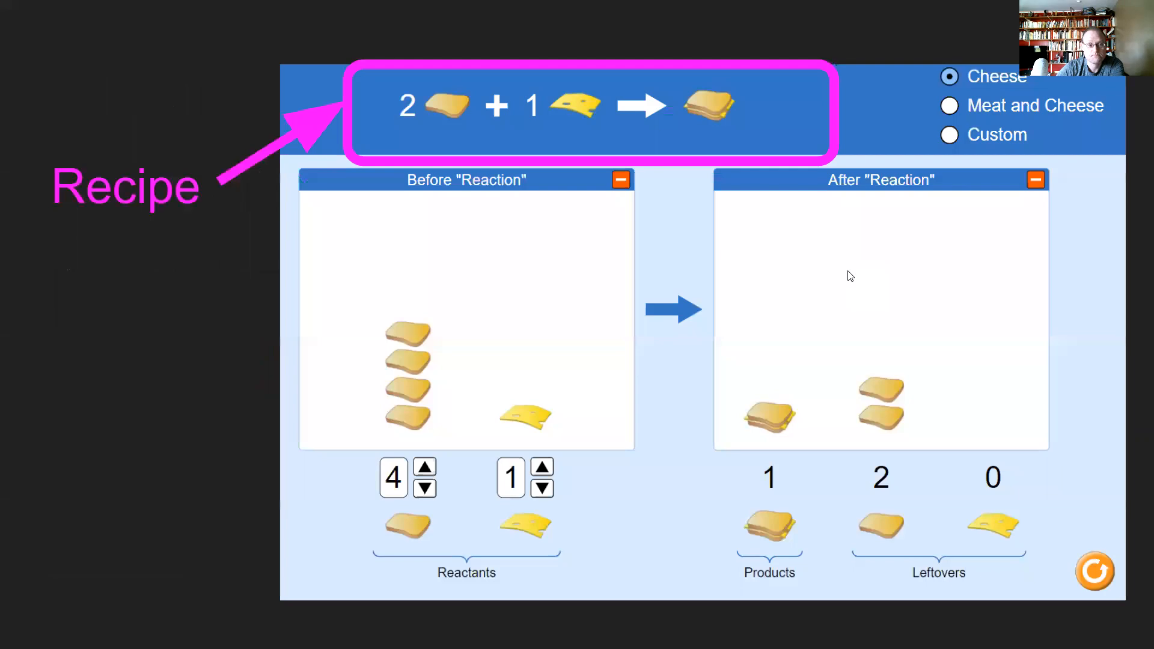
pyautogui.moveTo(312, 292)
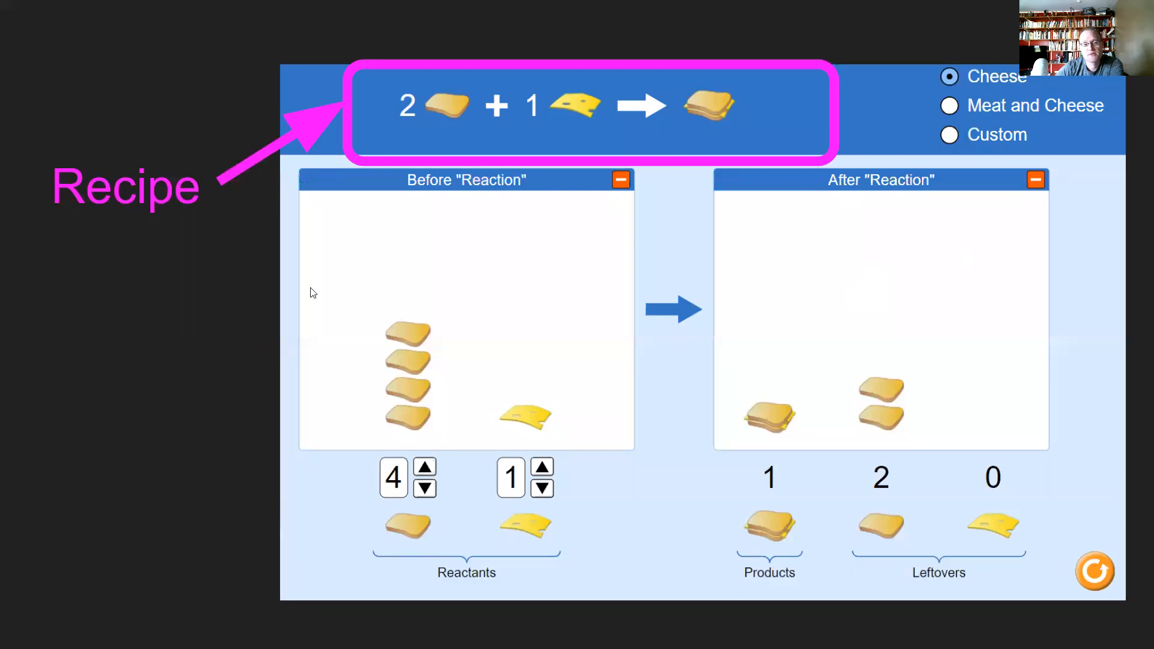
pyautogui.moveTo(512, 323)
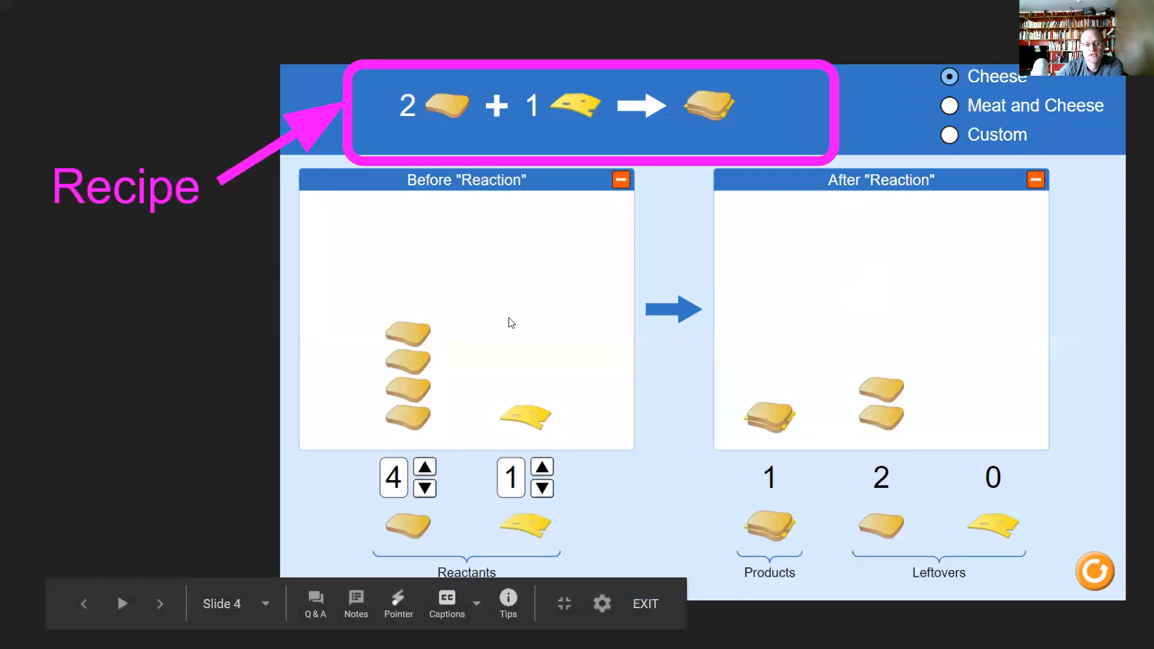
pyautogui.moveTo(381, 175)
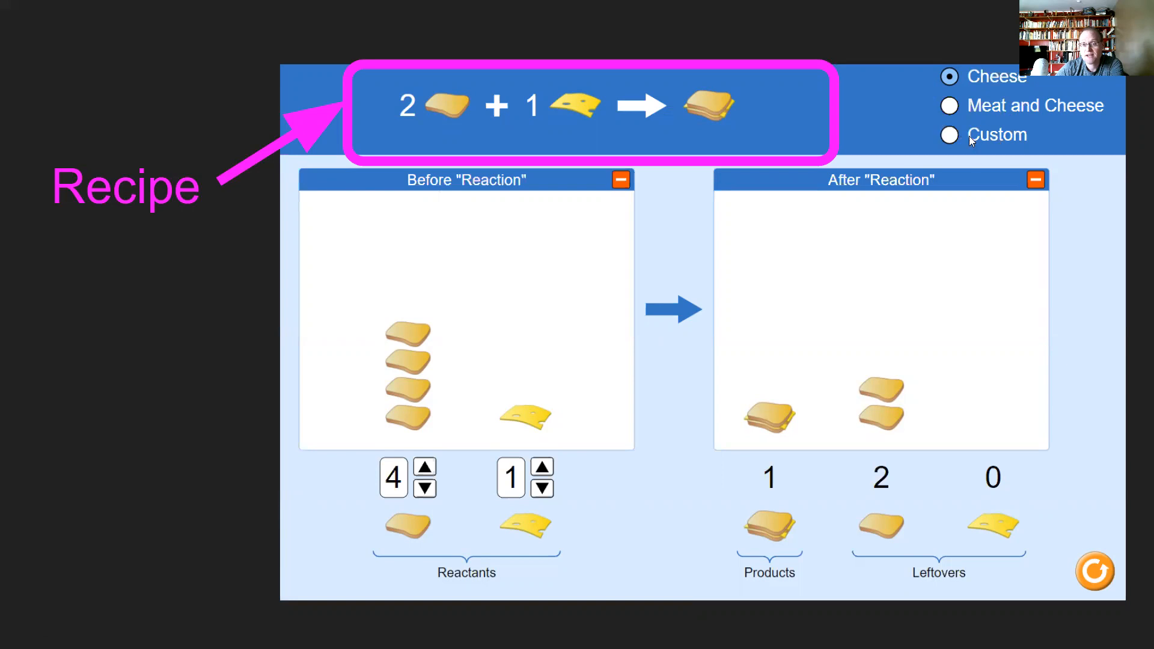
pyautogui.moveTo(730, 110)
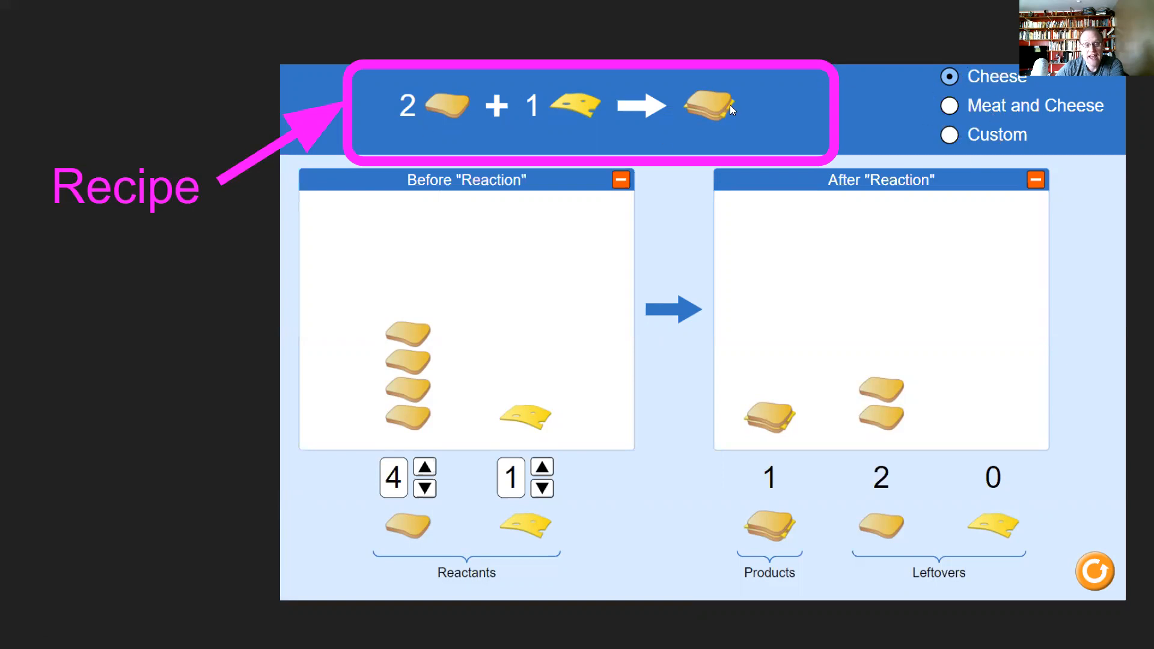
pyautogui.moveTo(259, 167)
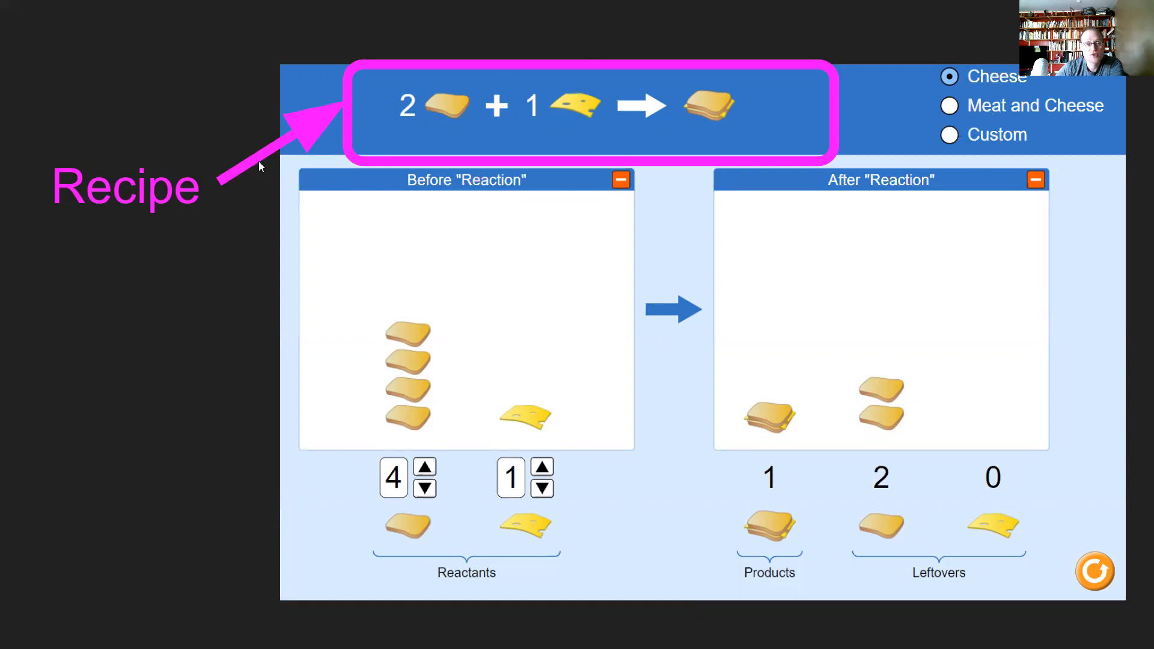
pyautogui.moveTo(123, 206)
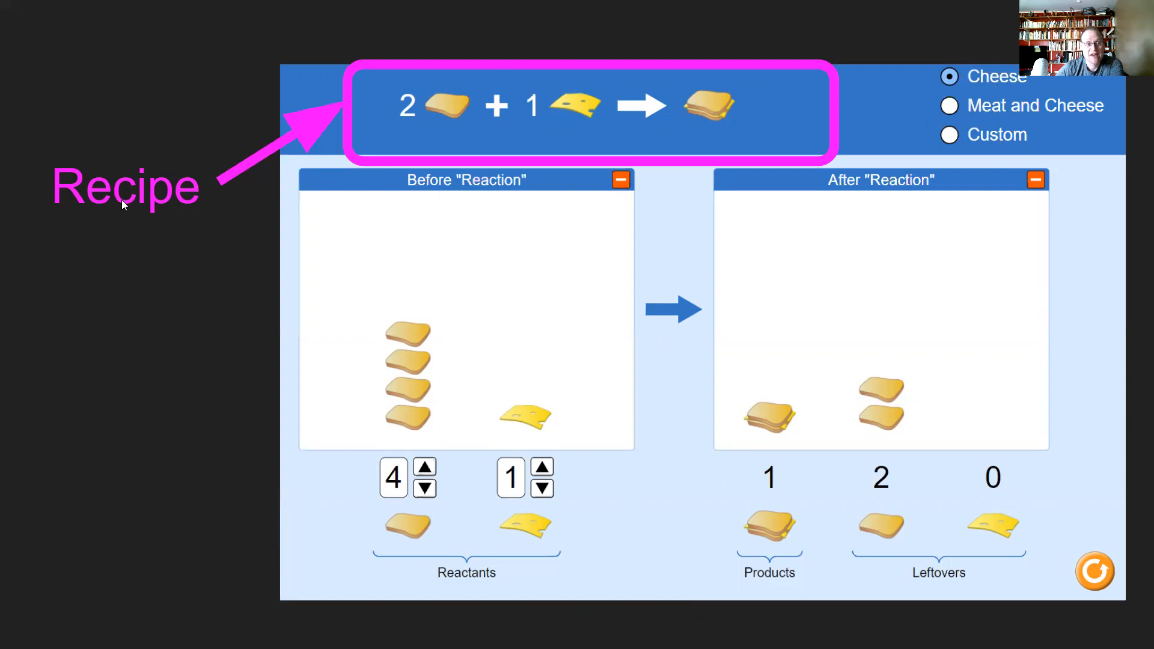
pyautogui.moveTo(425, 143)
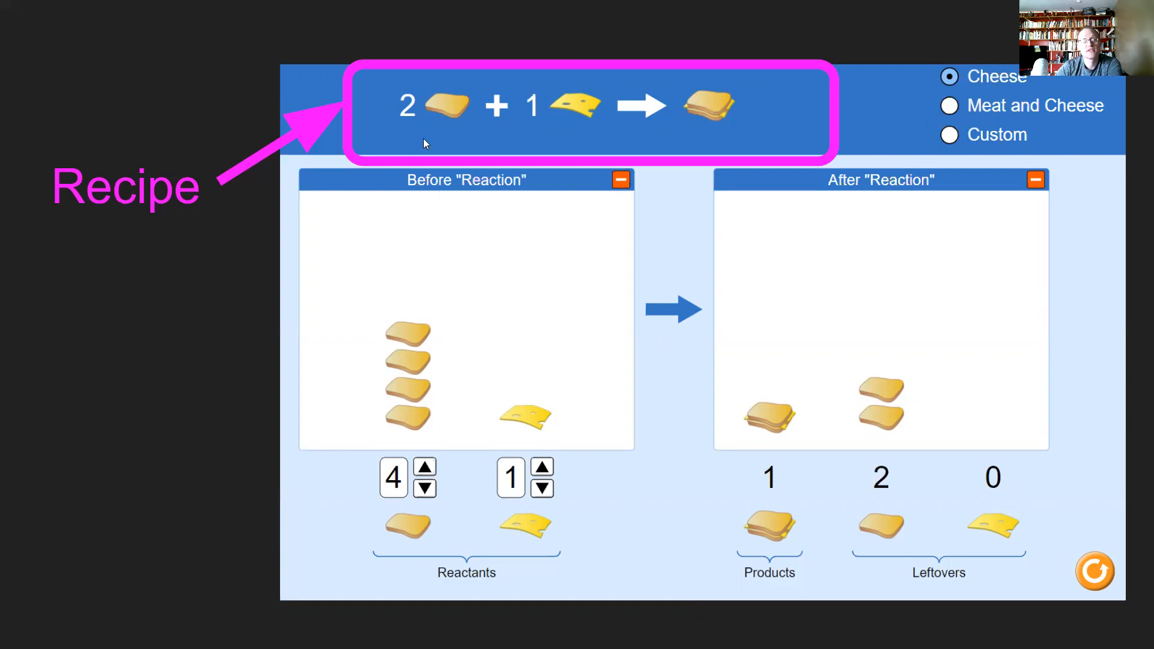
pyautogui.moveTo(620, 94)
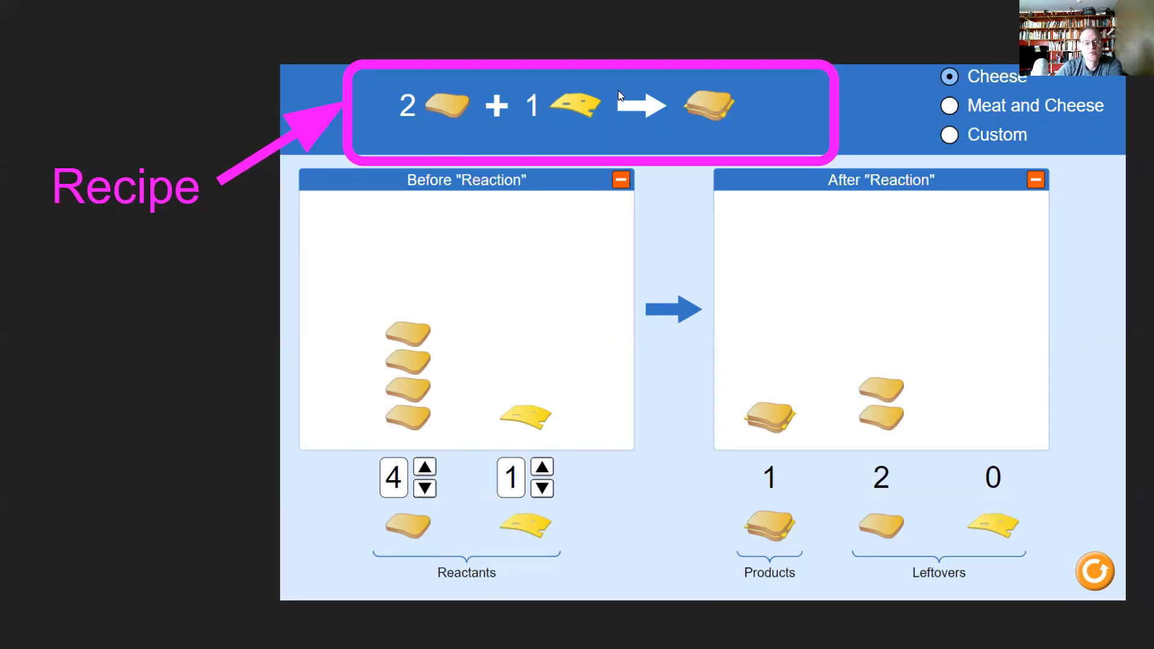
pyautogui.moveTo(699, 111)
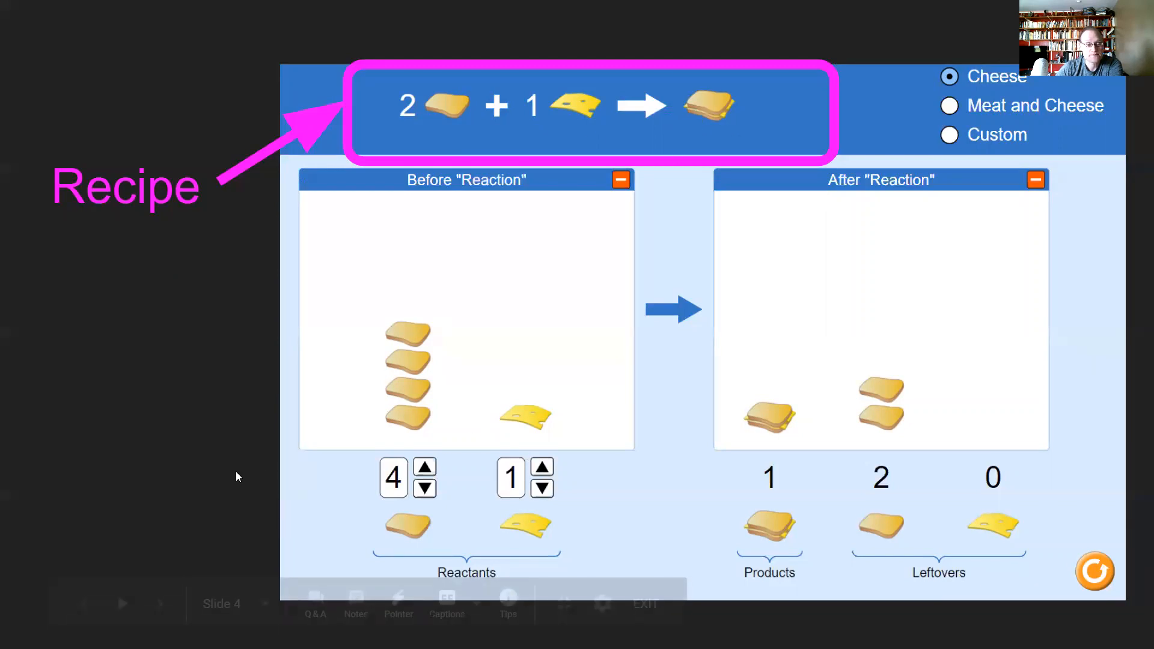
# Step: Advance to the 'Figure out what you are starting with' slide showing reactant amounts
pyautogui.click(160, 604)
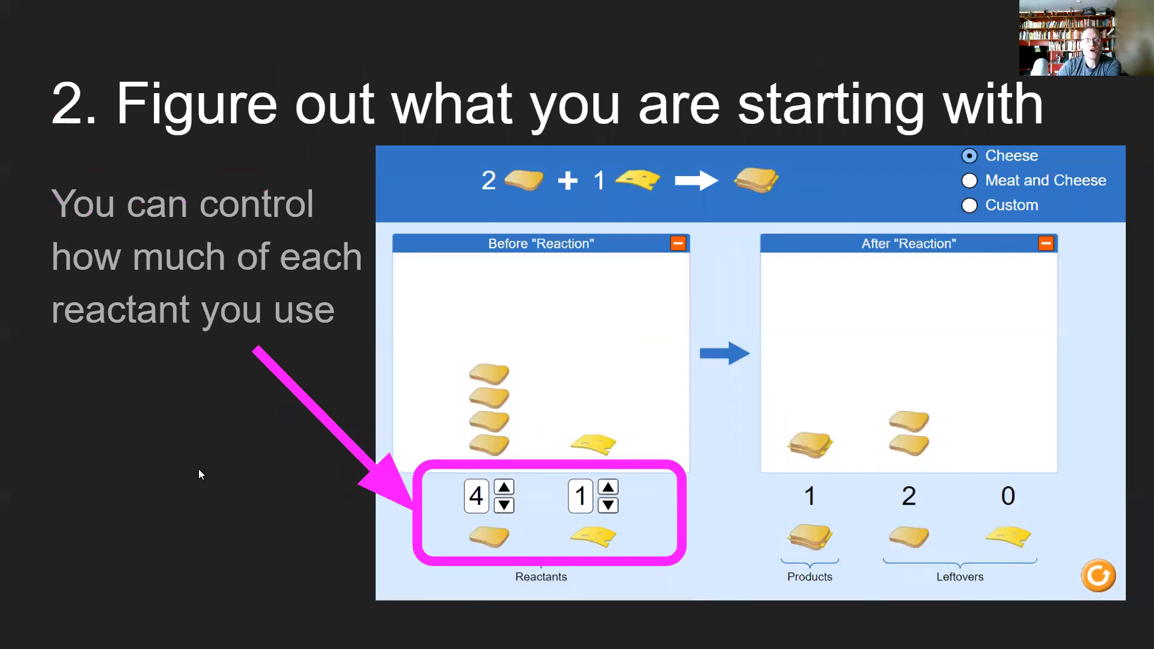
pyautogui.moveTo(542, 555)
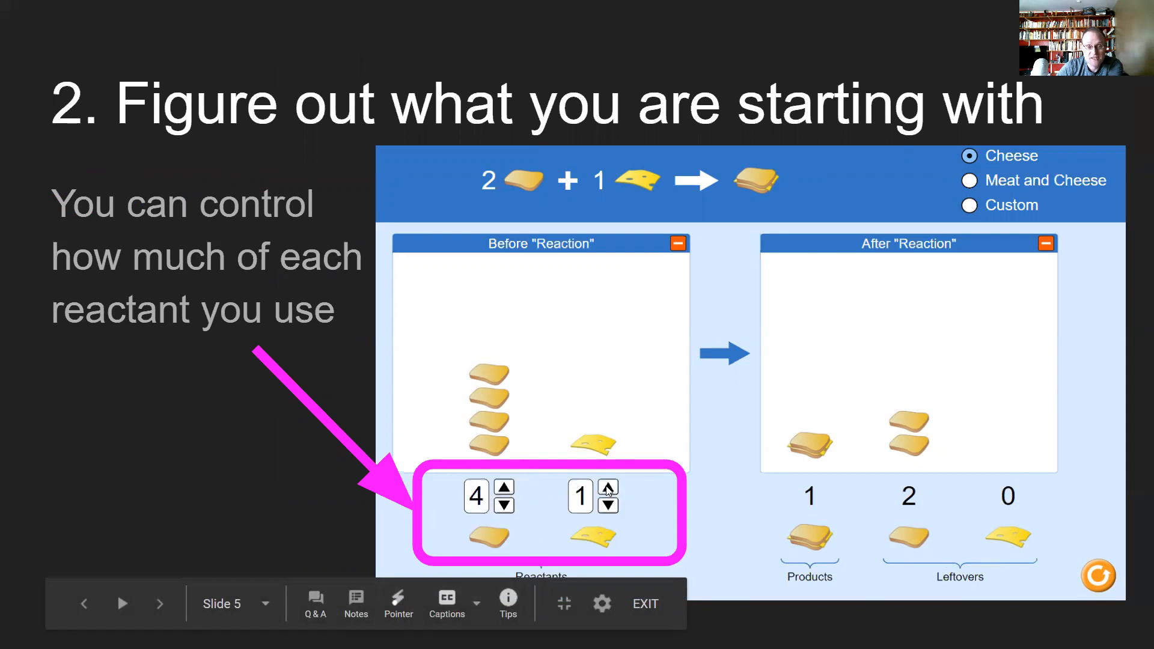
pyautogui.moveTo(498, 418)
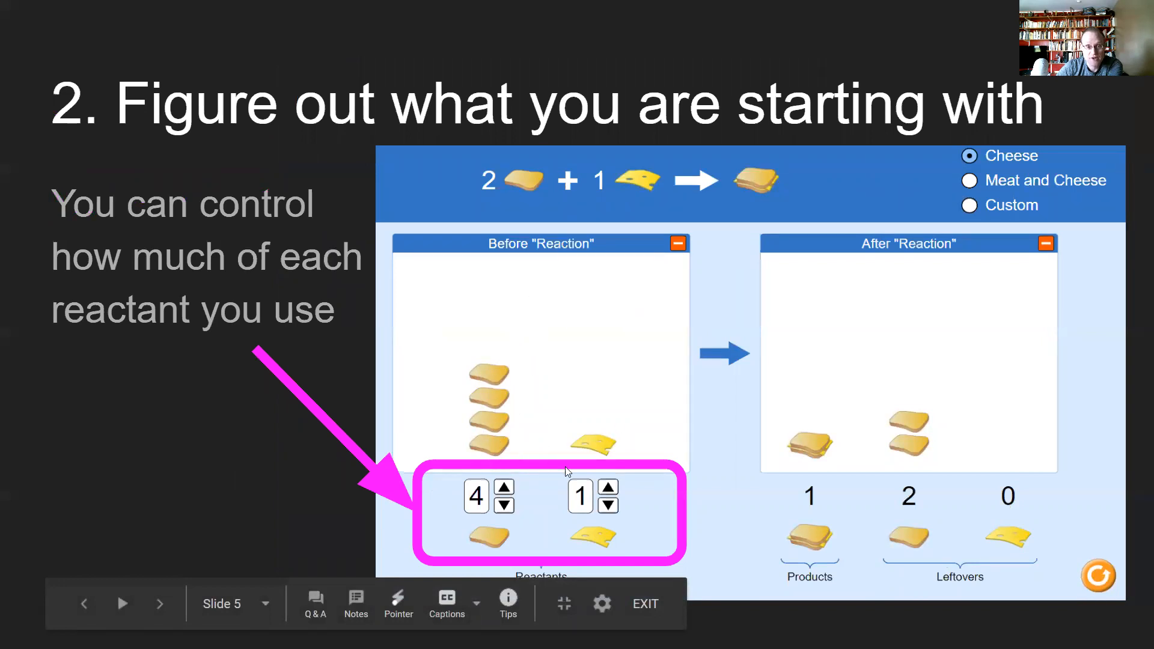
pyautogui.moveTo(585, 381)
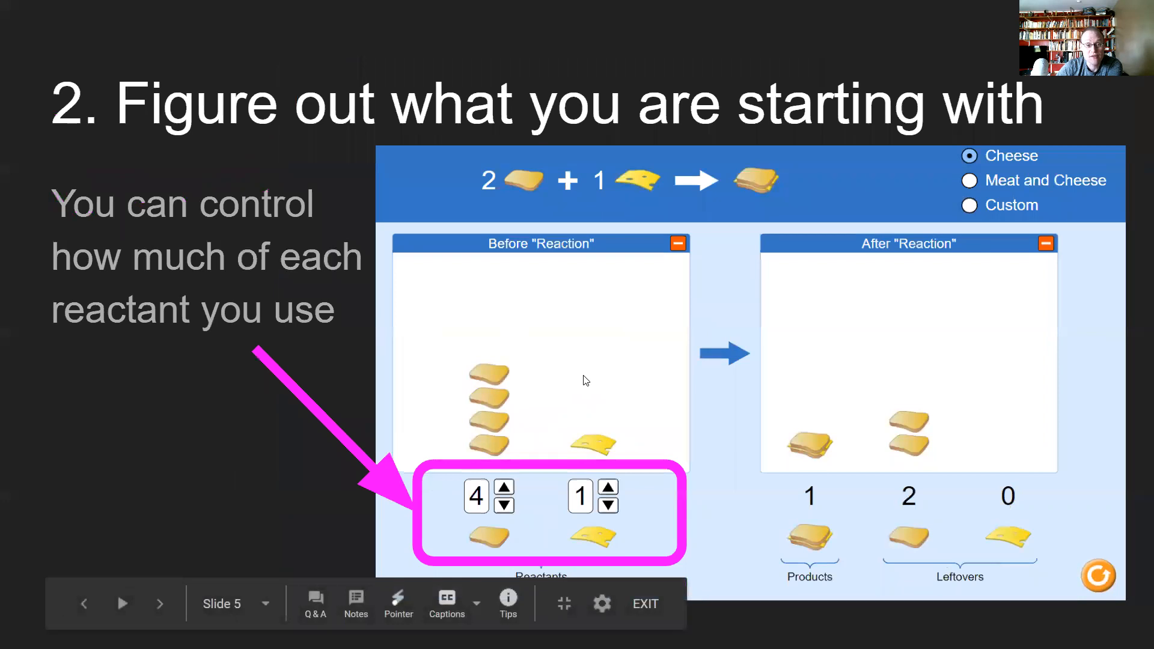
pyautogui.moveTo(606, 218)
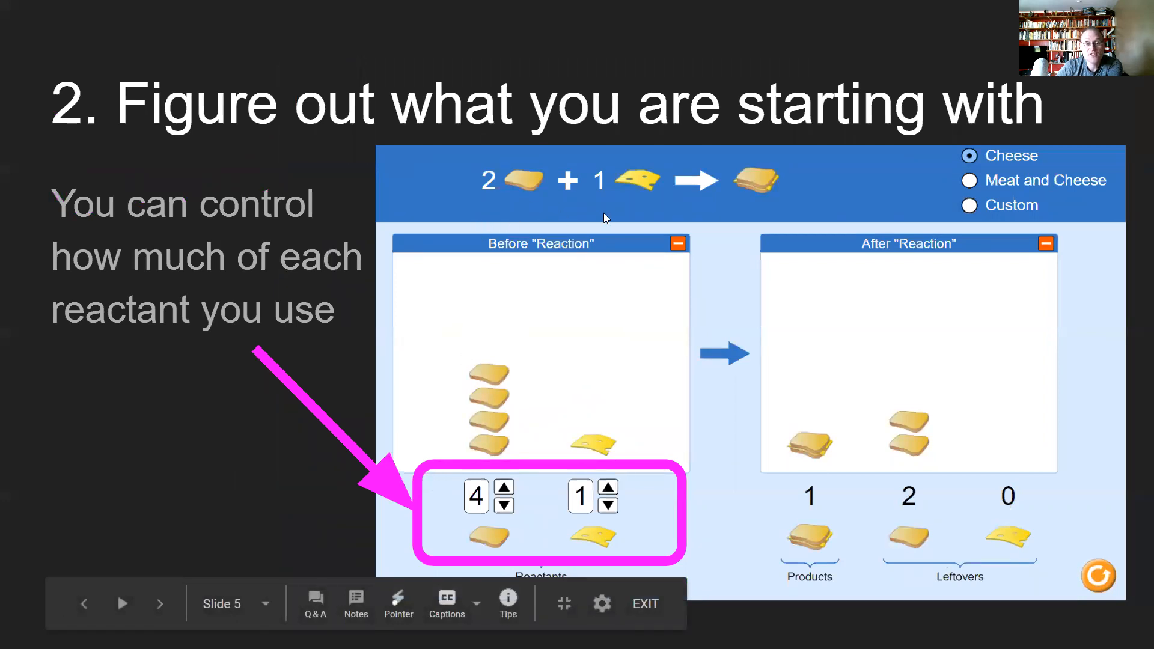
pyautogui.moveTo(553, 390)
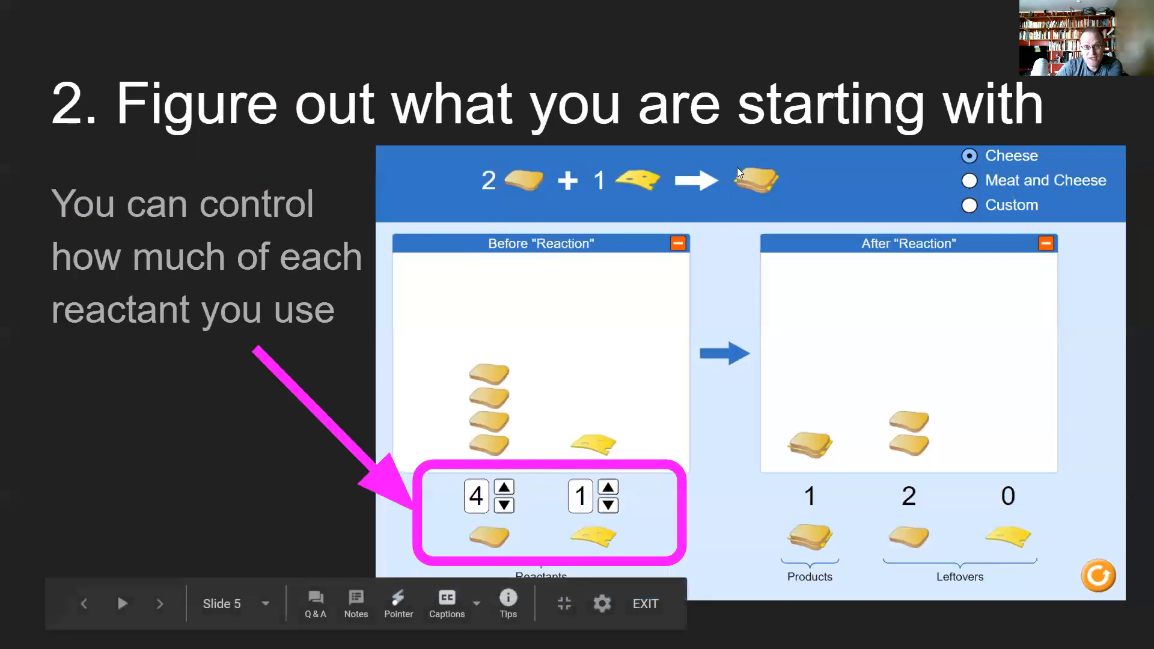
pyautogui.moveTo(479, 433)
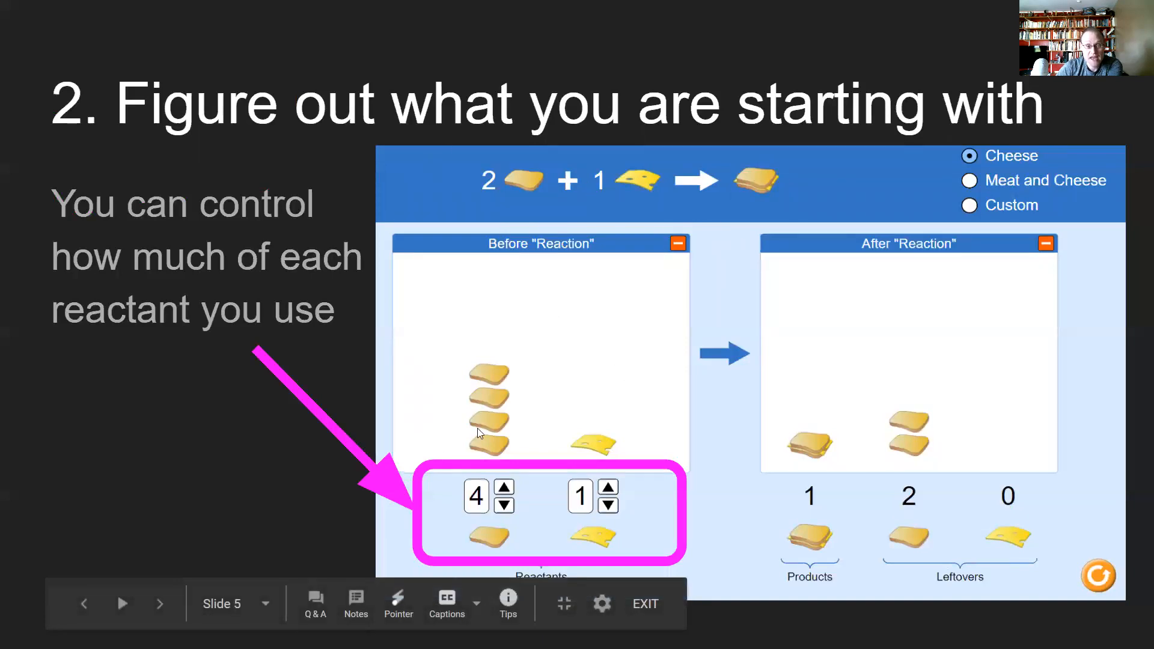
pyautogui.moveTo(334, 600)
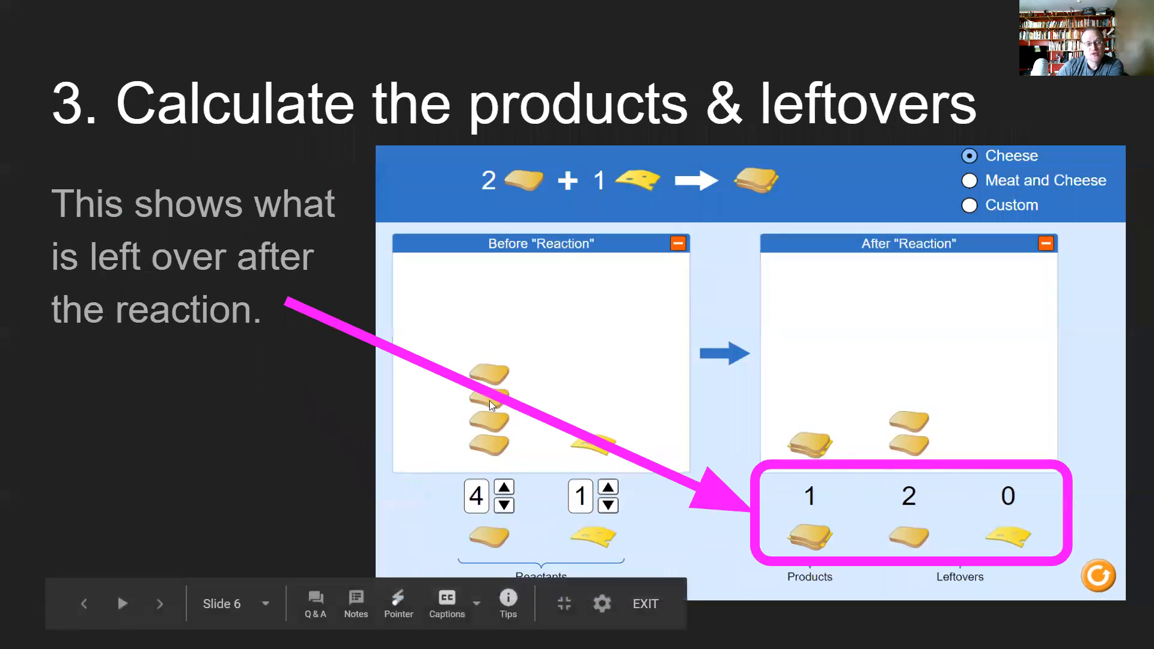
pyautogui.moveTo(793, 486)
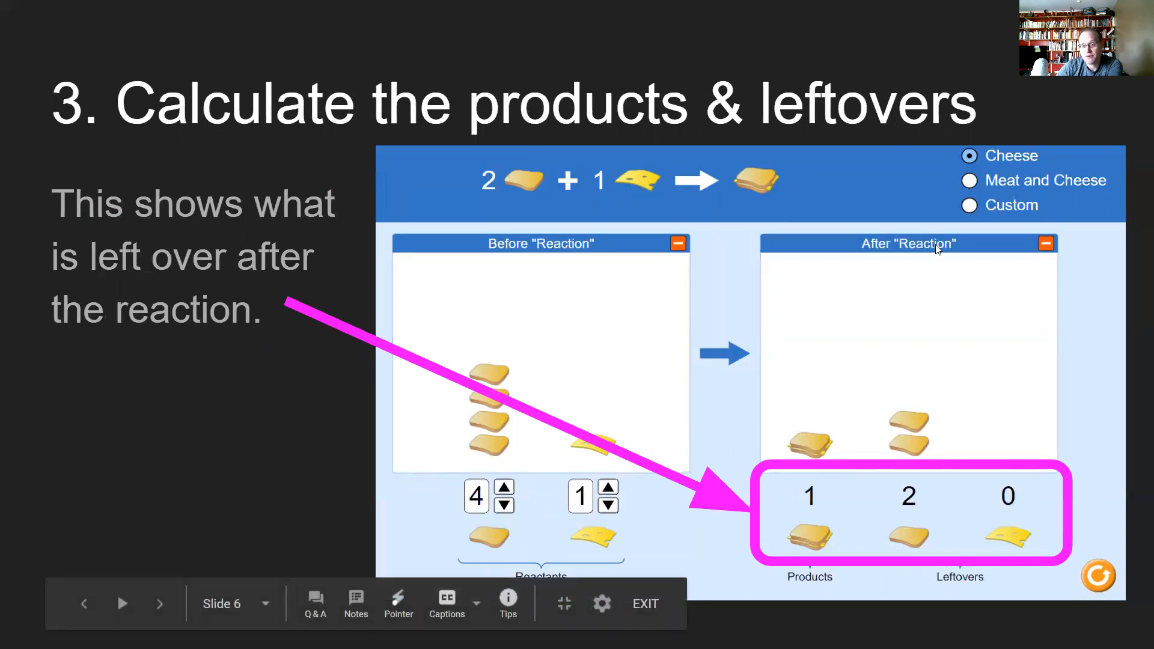
pyautogui.moveTo(821, 478)
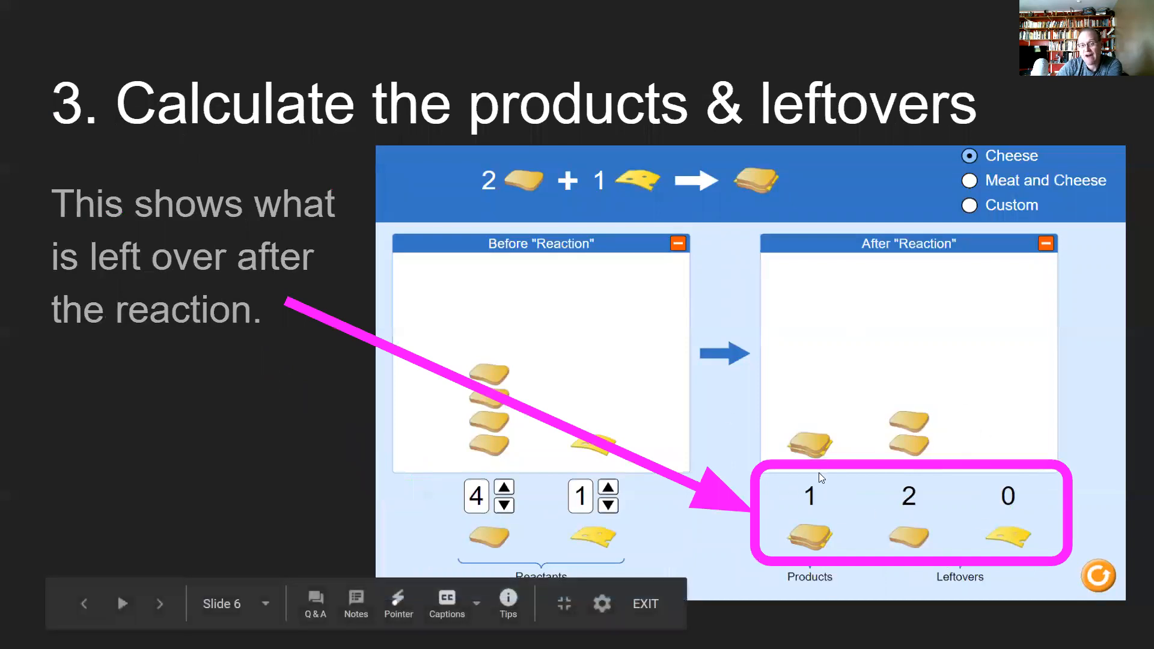
pyautogui.moveTo(563, 253)
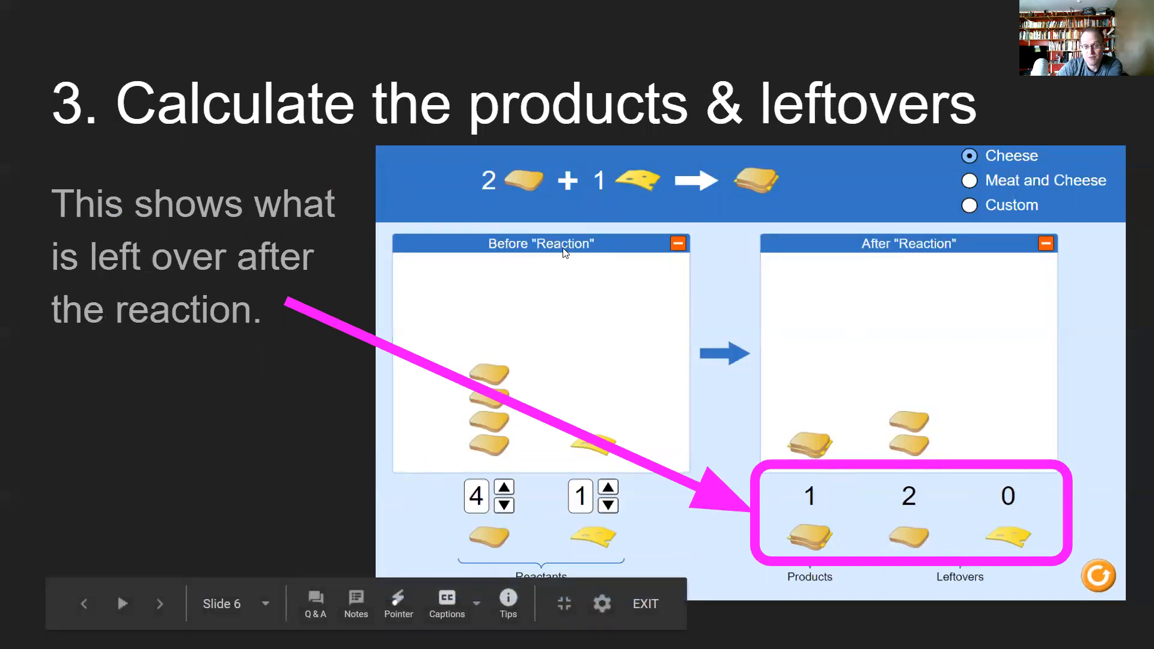
pyautogui.moveTo(1026, 508)
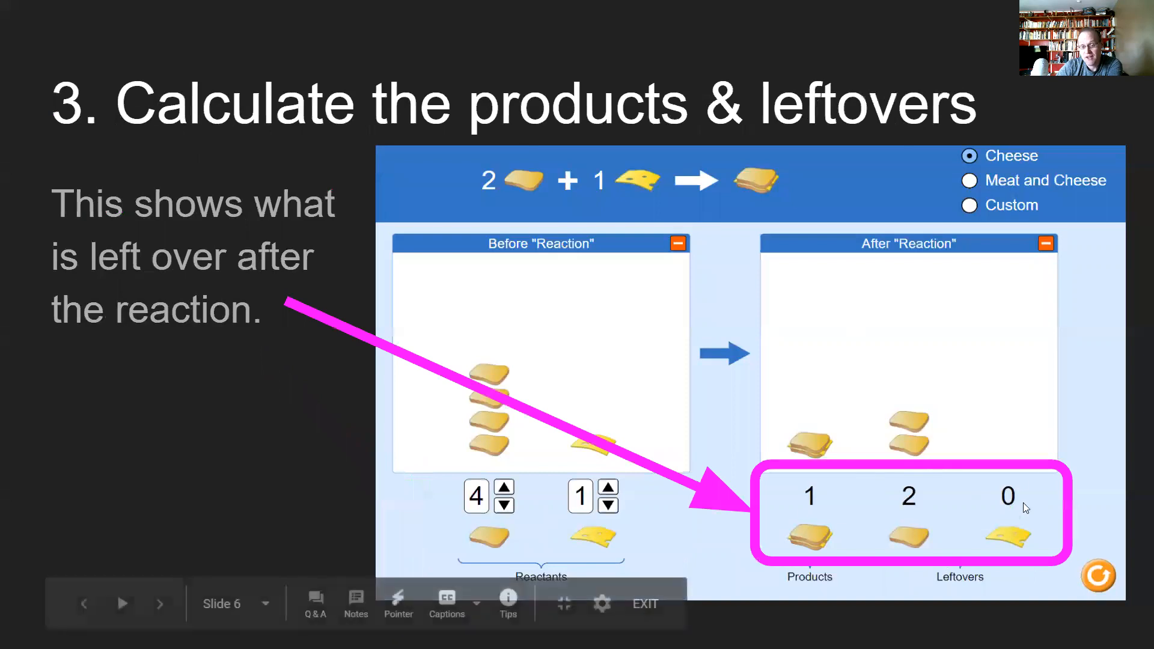
pyautogui.moveTo(818, 553)
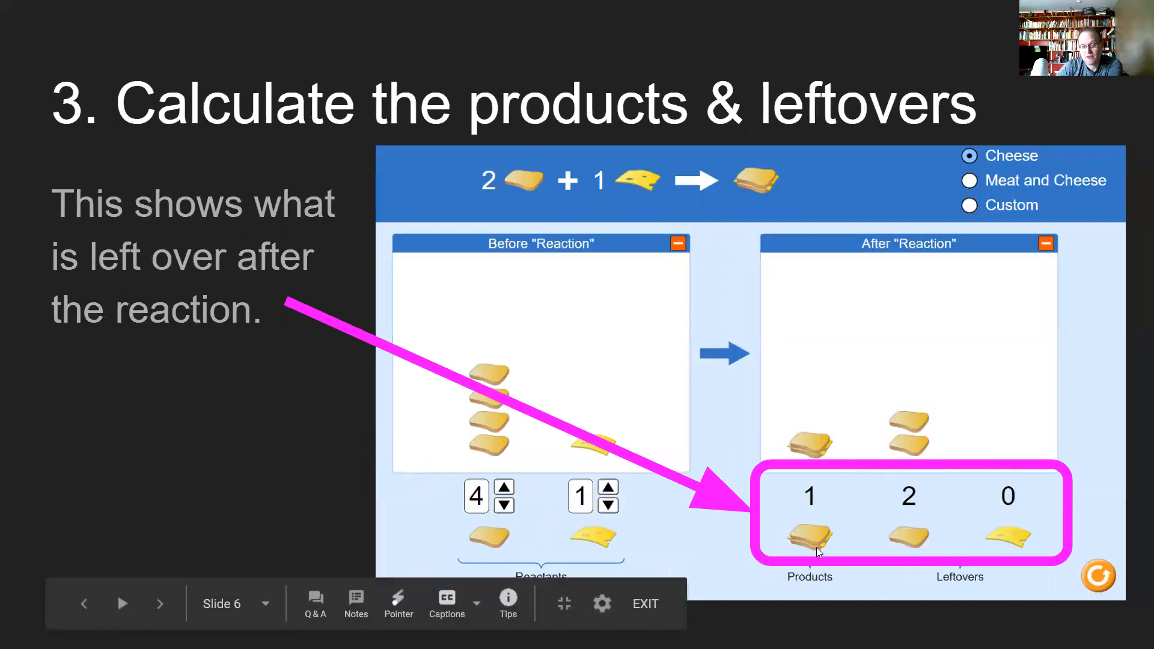
pyautogui.moveTo(932, 545)
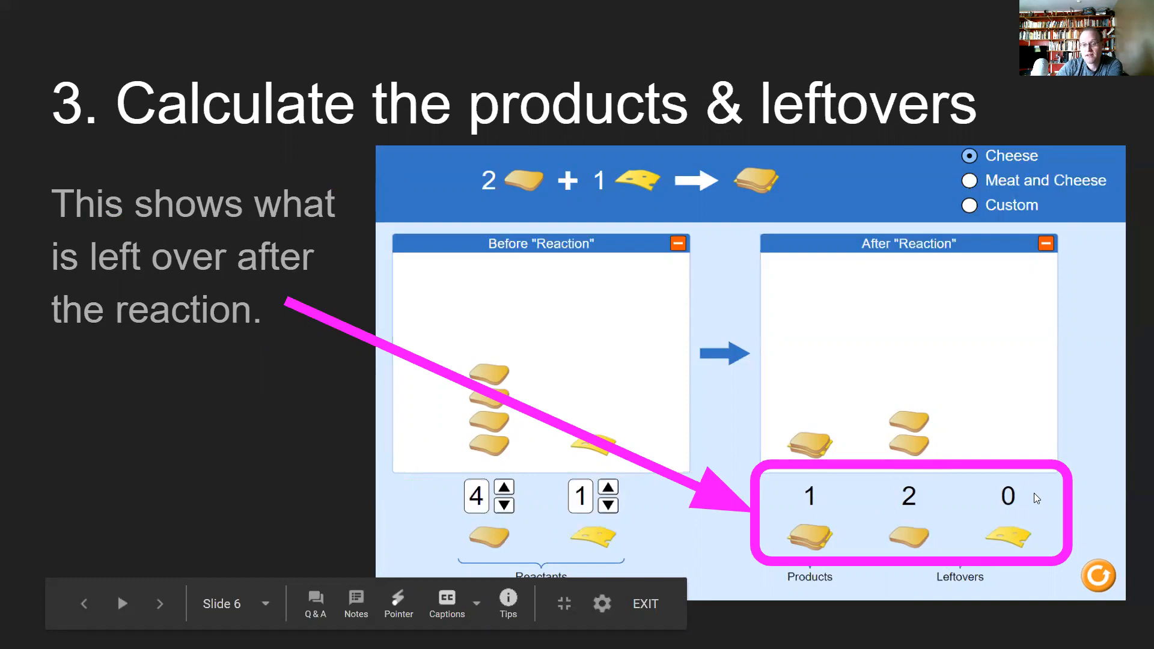
pyautogui.moveTo(978, 417)
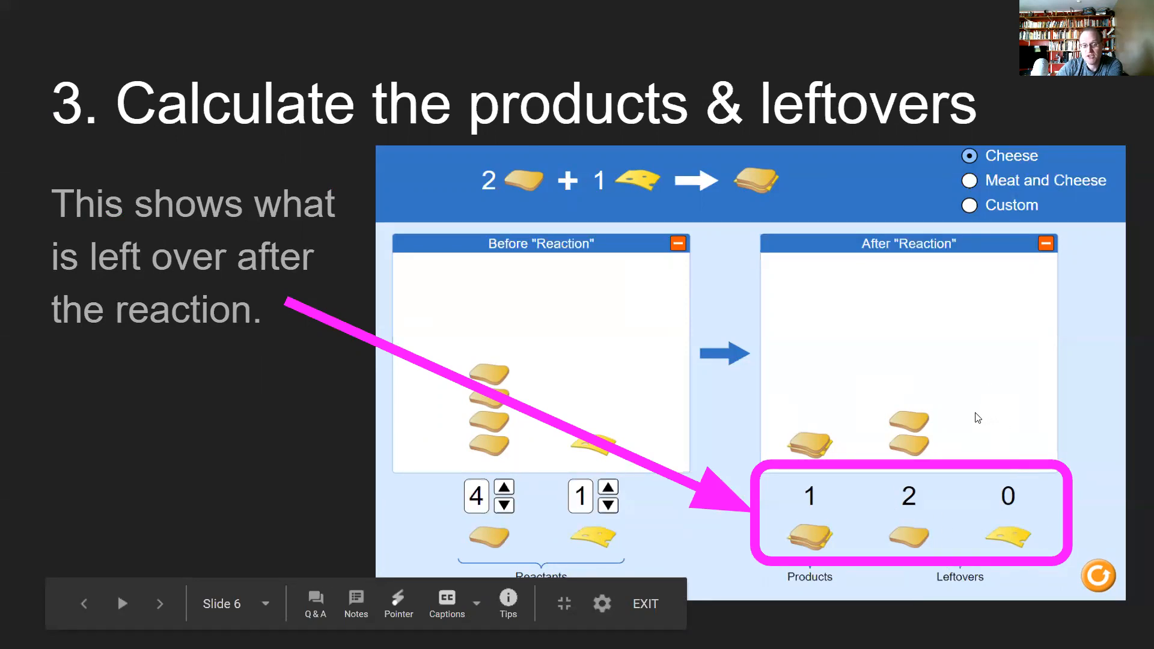
# Step: Advance past the amount-left slide to slide 8 with the blank Before/Change/After table
pyautogui.click(159, 604)
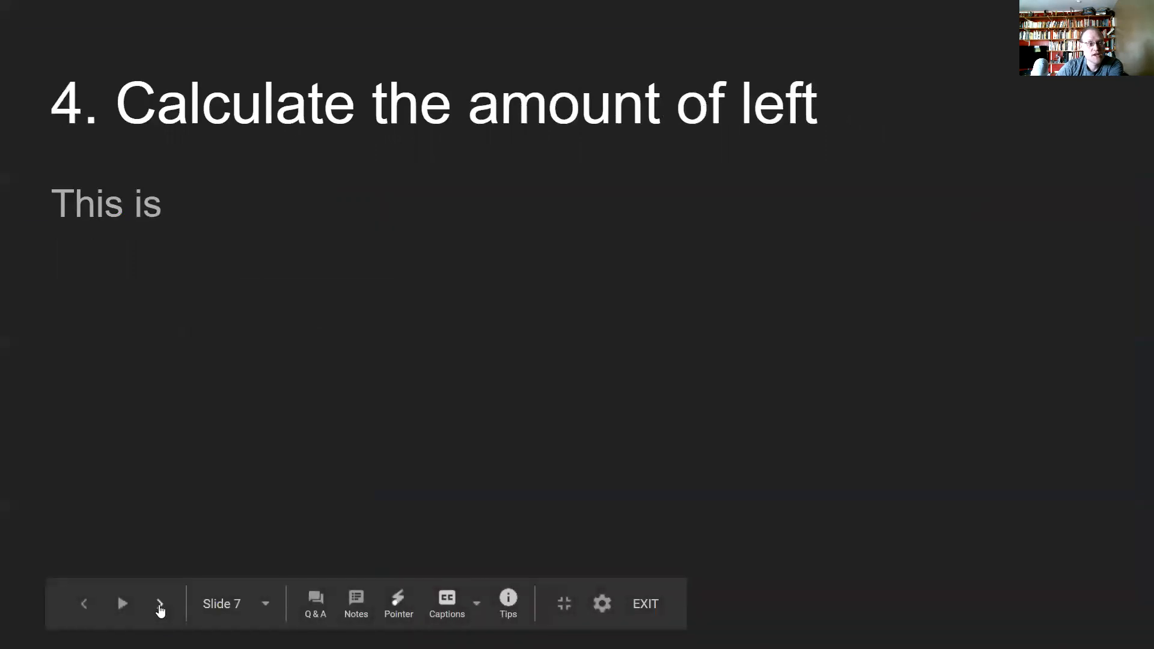
pyautogui.click(160, 603)
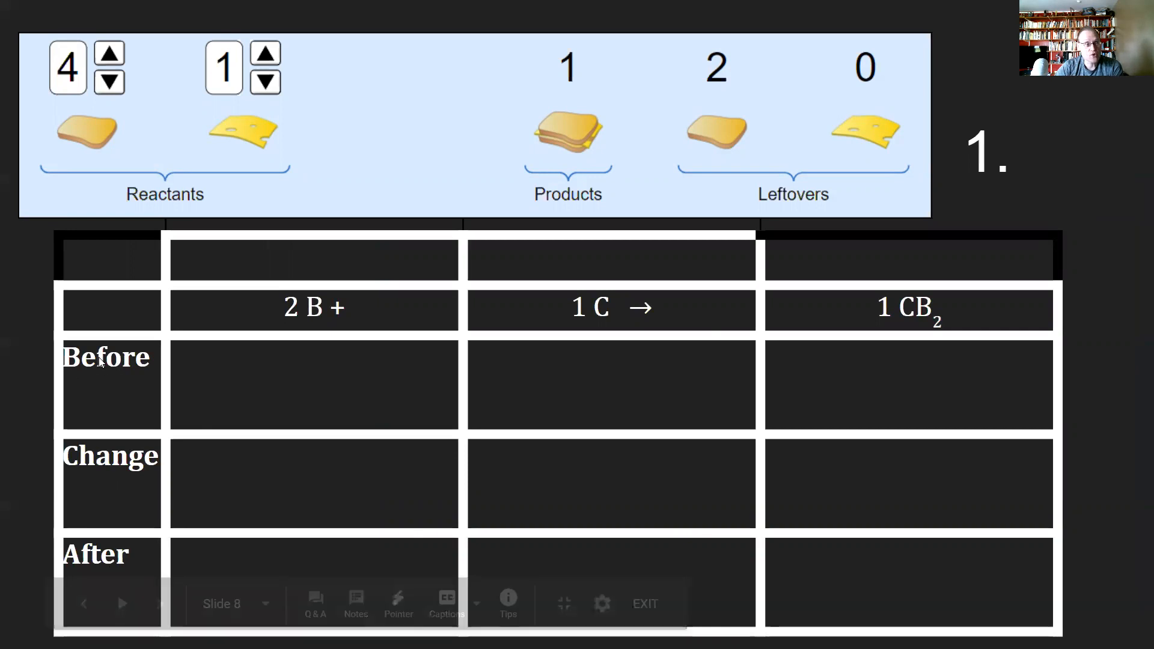
pyautogui.moveTo(95, 532)
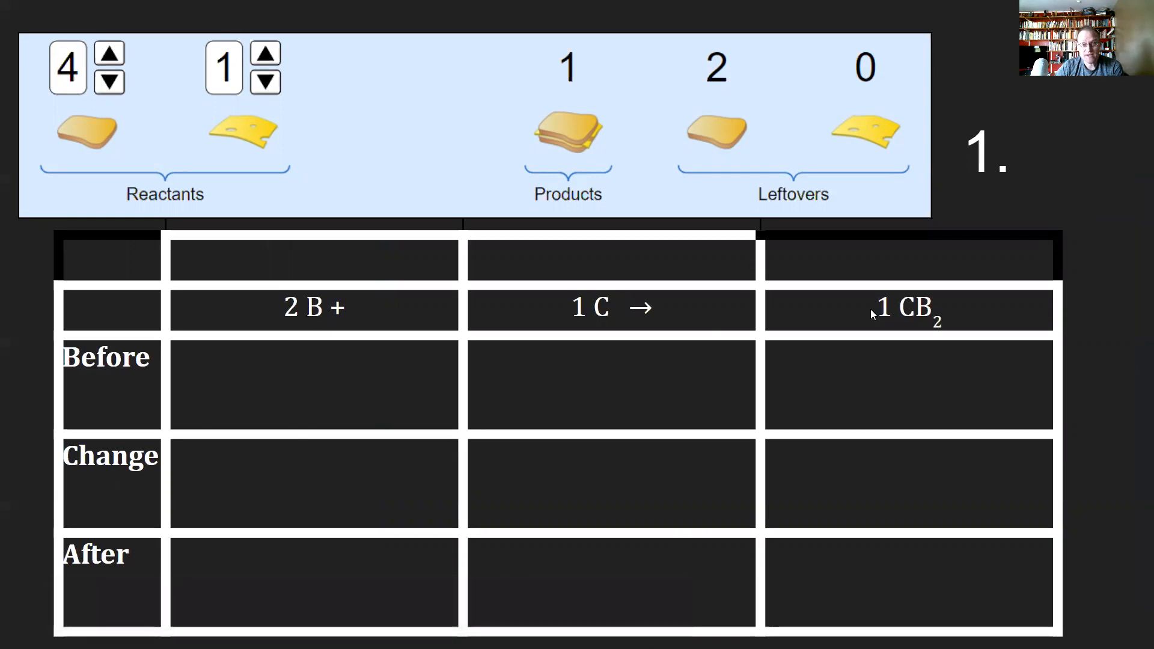
pyautogui.moveTo(792, 274)
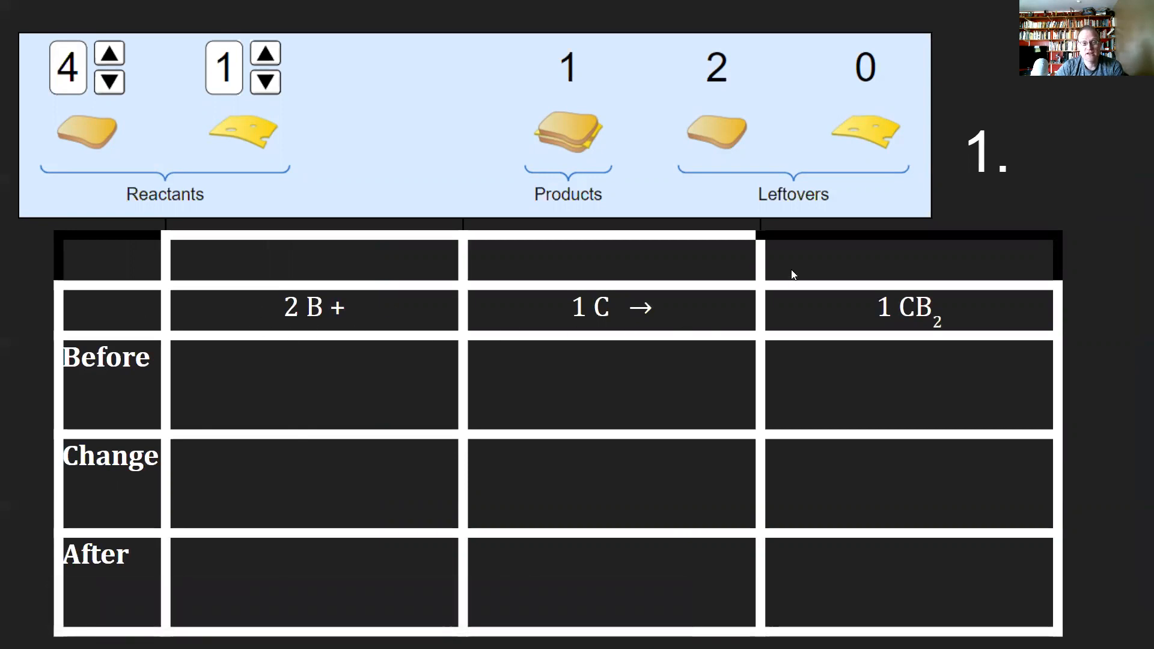
pyautogui.moveTo(412, 282)
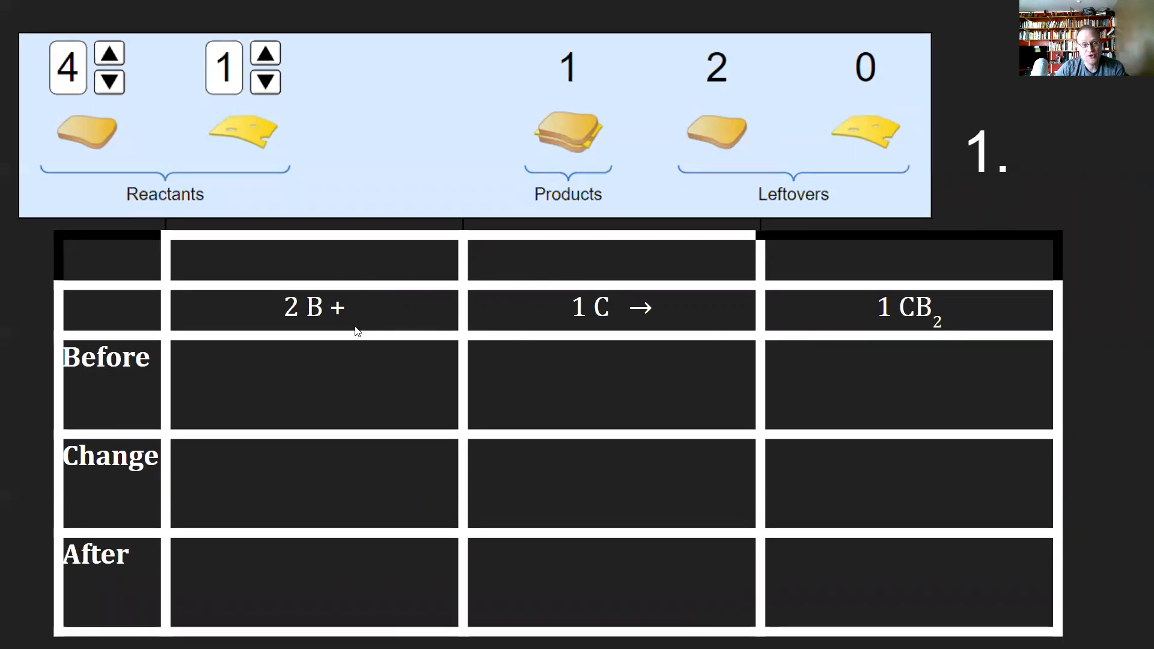
pyautogui.moveTo(330, 490)
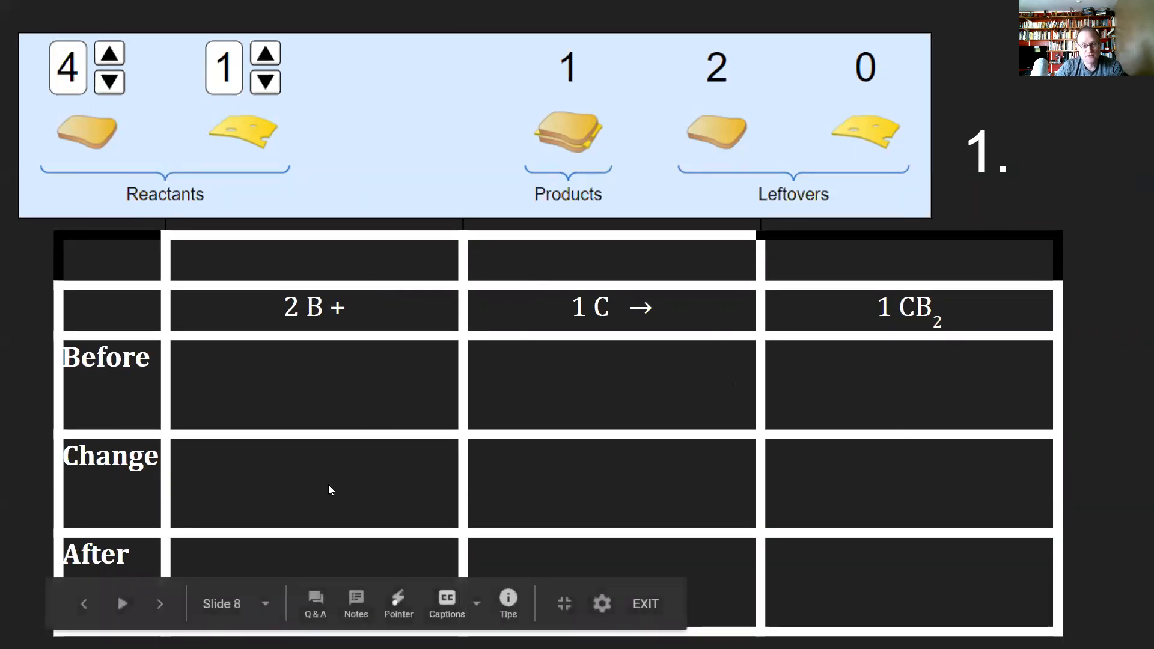
pyautogui.moveTo(699, 487)
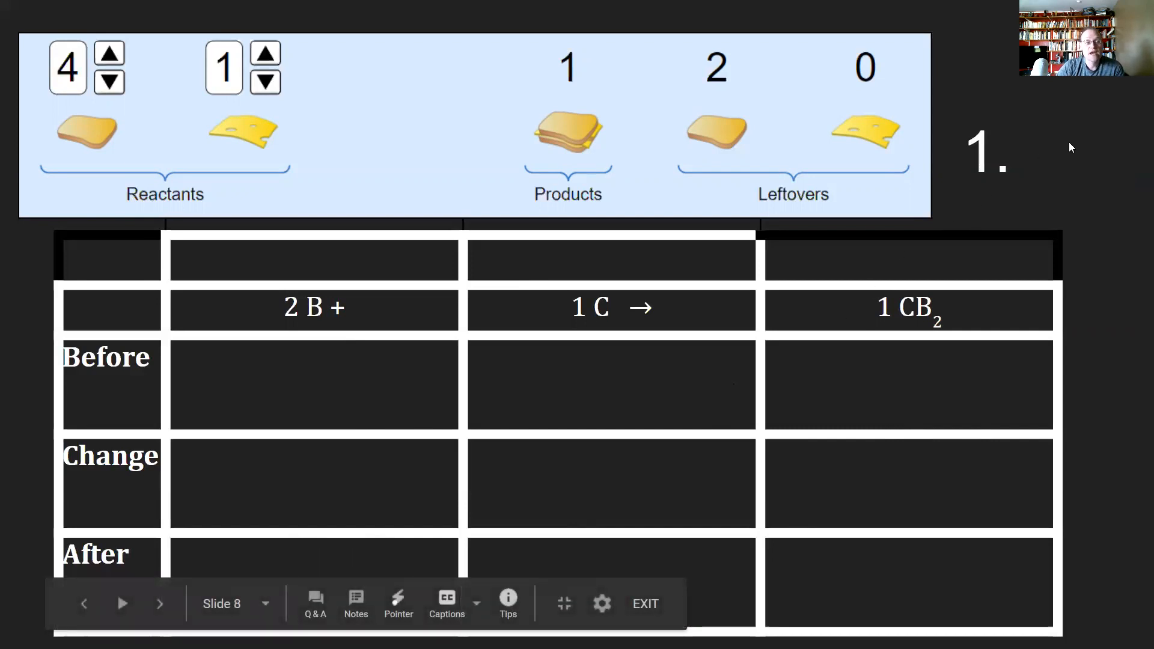
pyautogui.moveTo(371, 316)
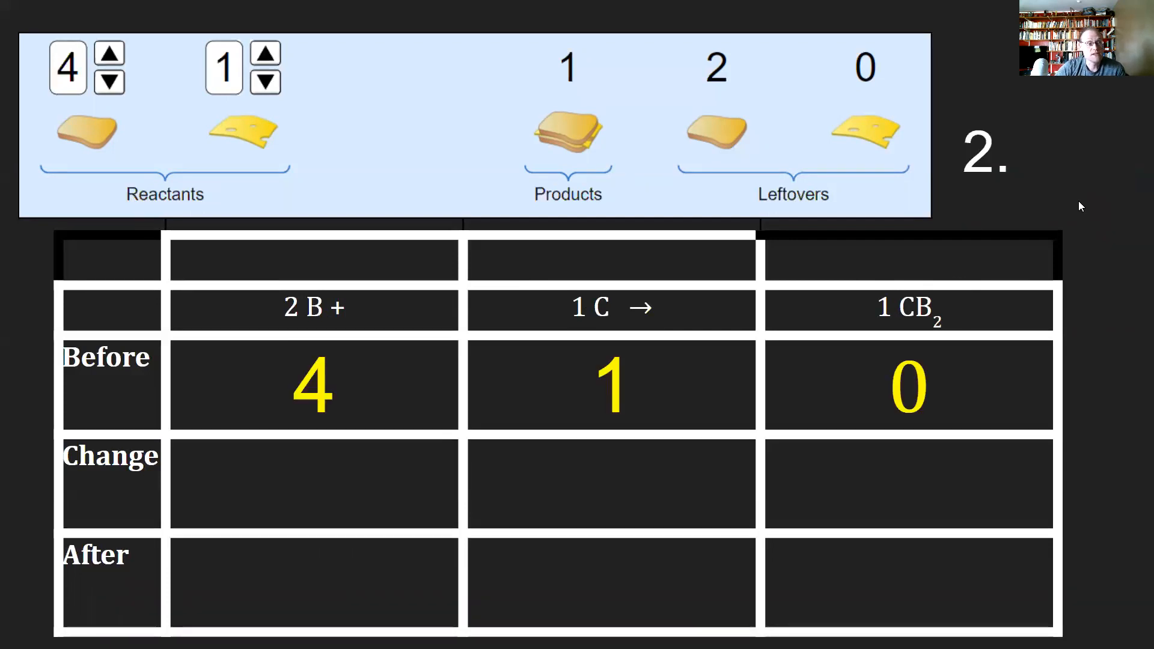
pyautogui.moveTo(325, 380)
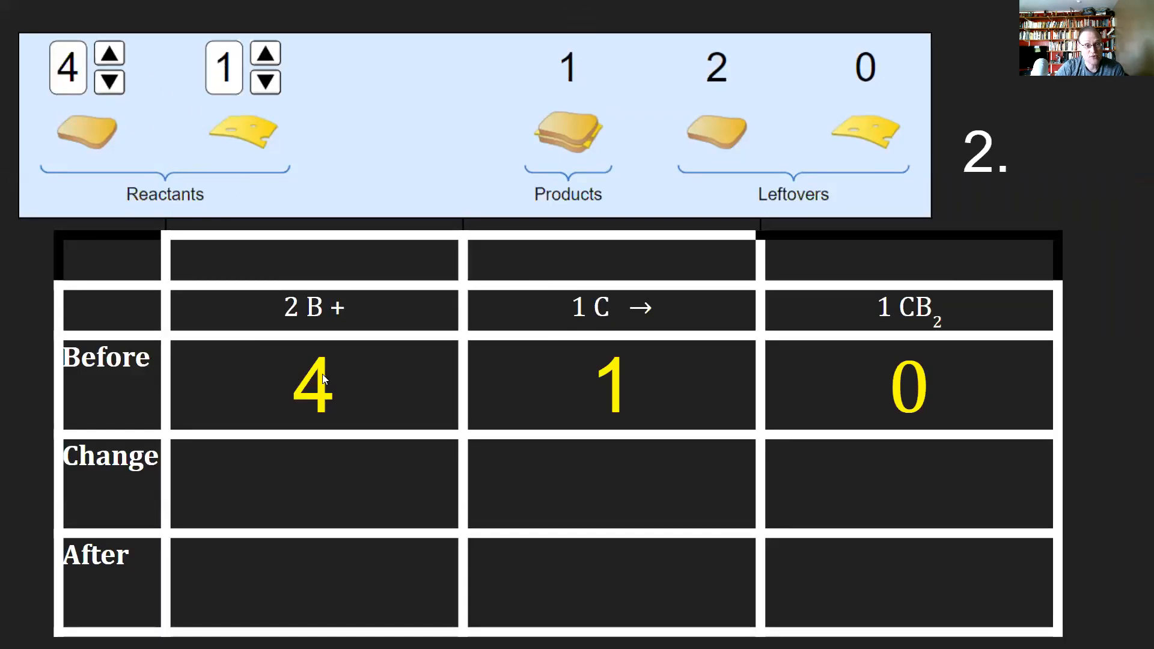
pyautogui.moveTo(914, 442)
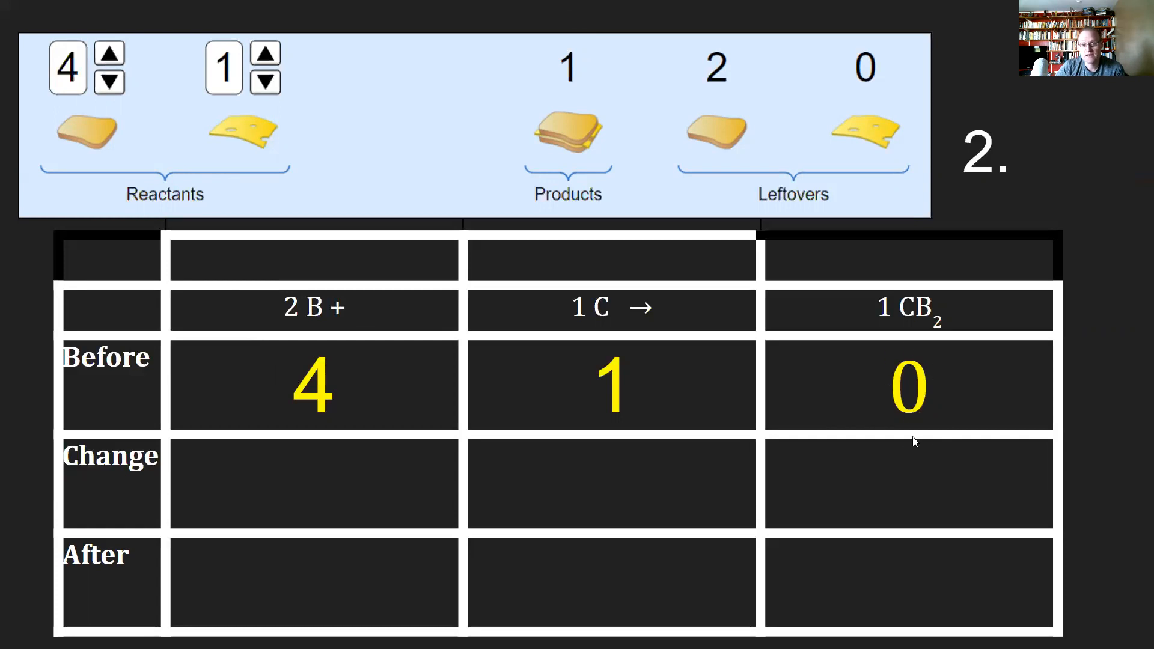
pyautogui.moveTo(436, 193)
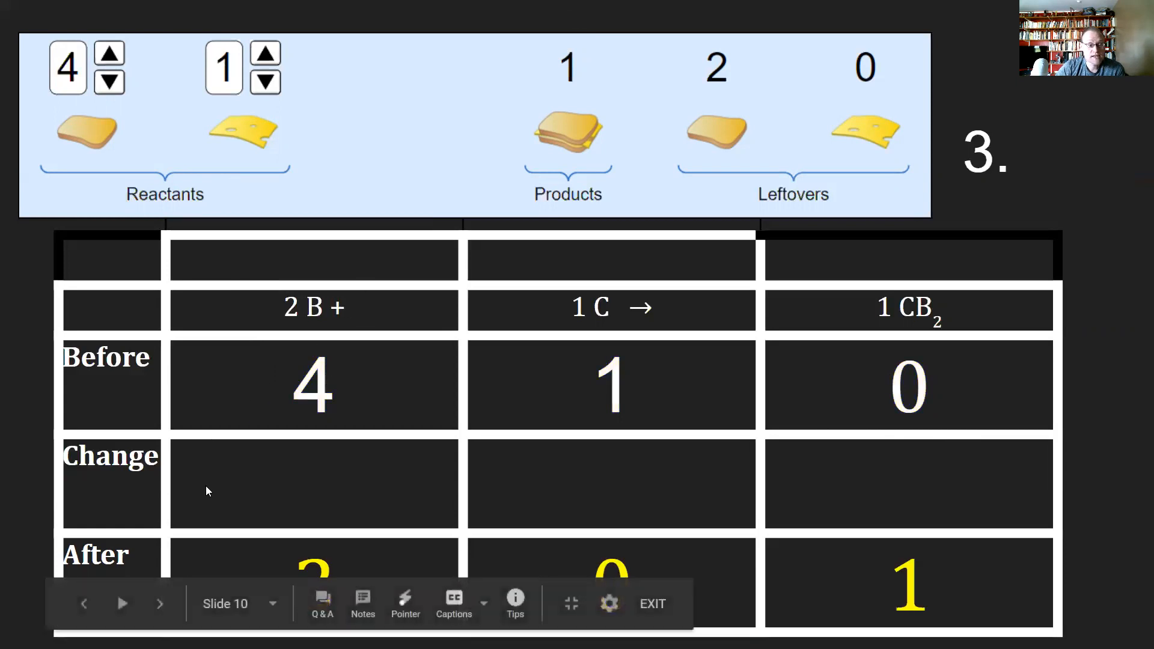
pyautogui.moveTo(250, 568)
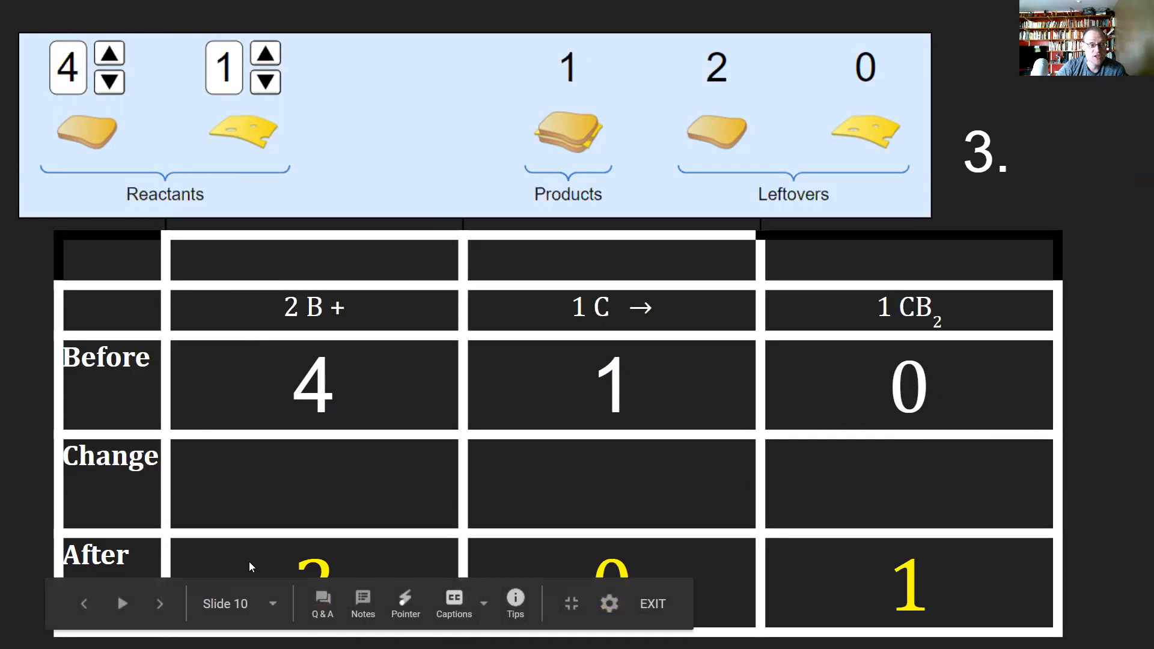
# Step: Preview slide 11's Change row (-2, -1, +1), then return to slide 10
pyautogui.click(123, 603)
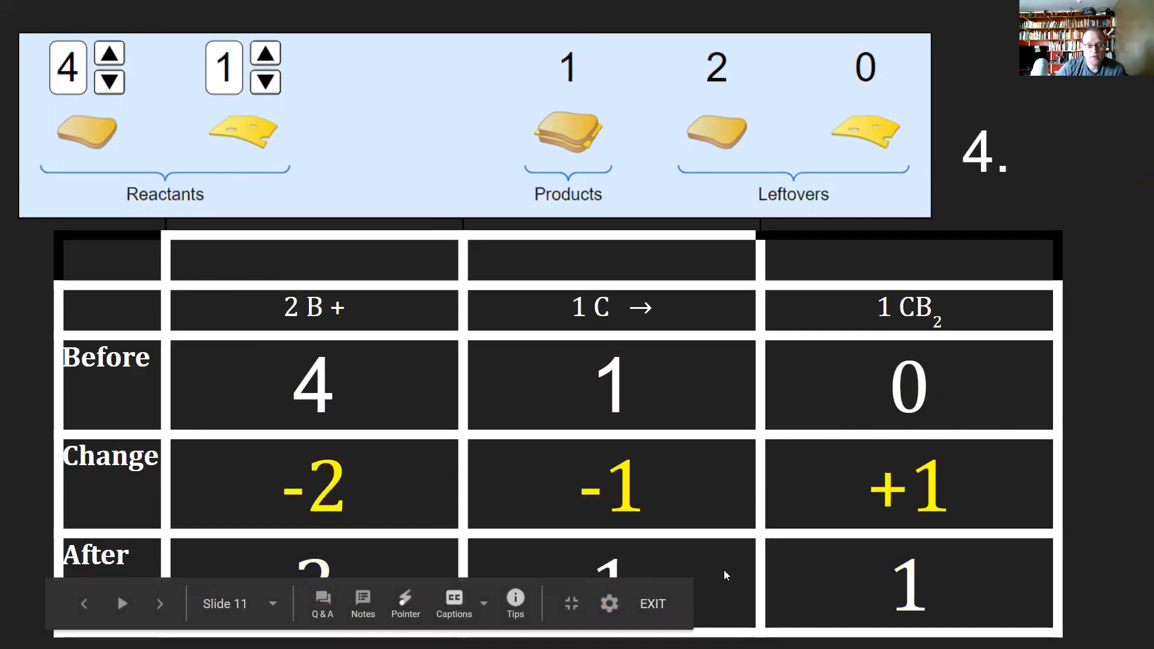
pyautogui.click(84, 603)
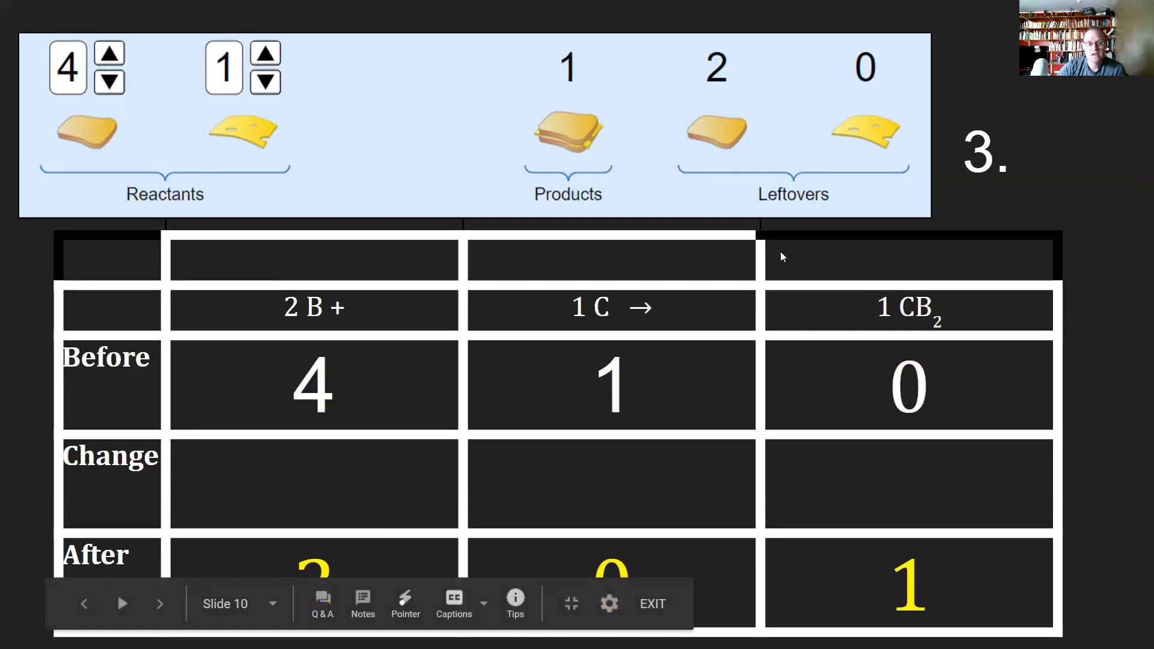
pyautogui.moveTo(678, 141)
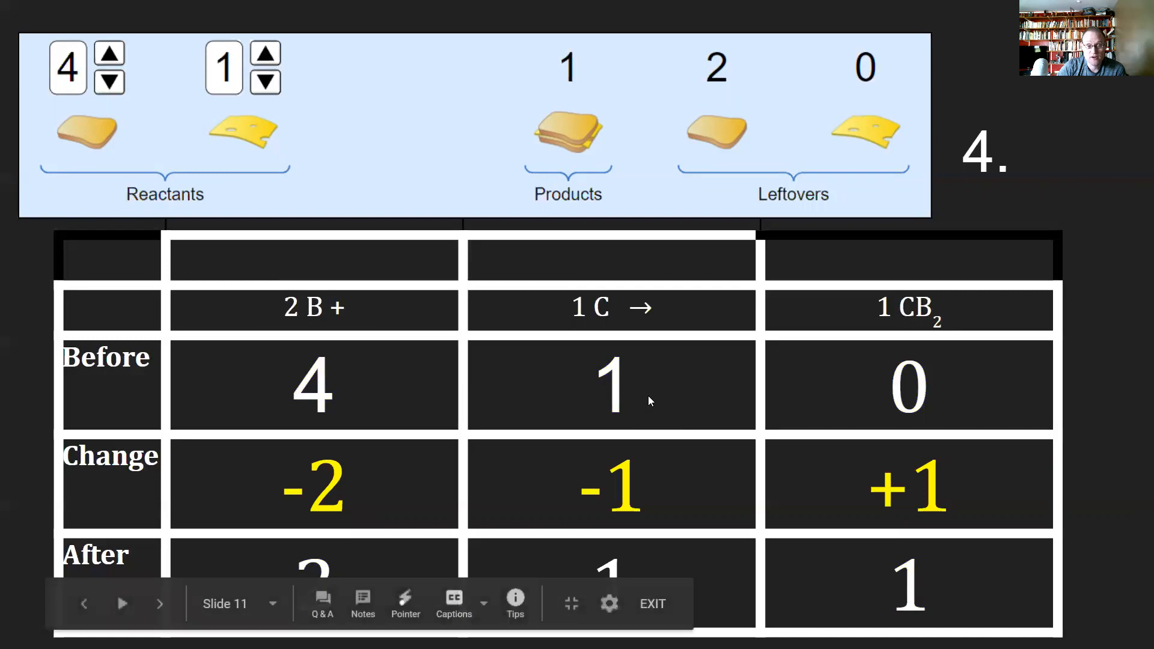
pyautogui.moveTo(928, 505)
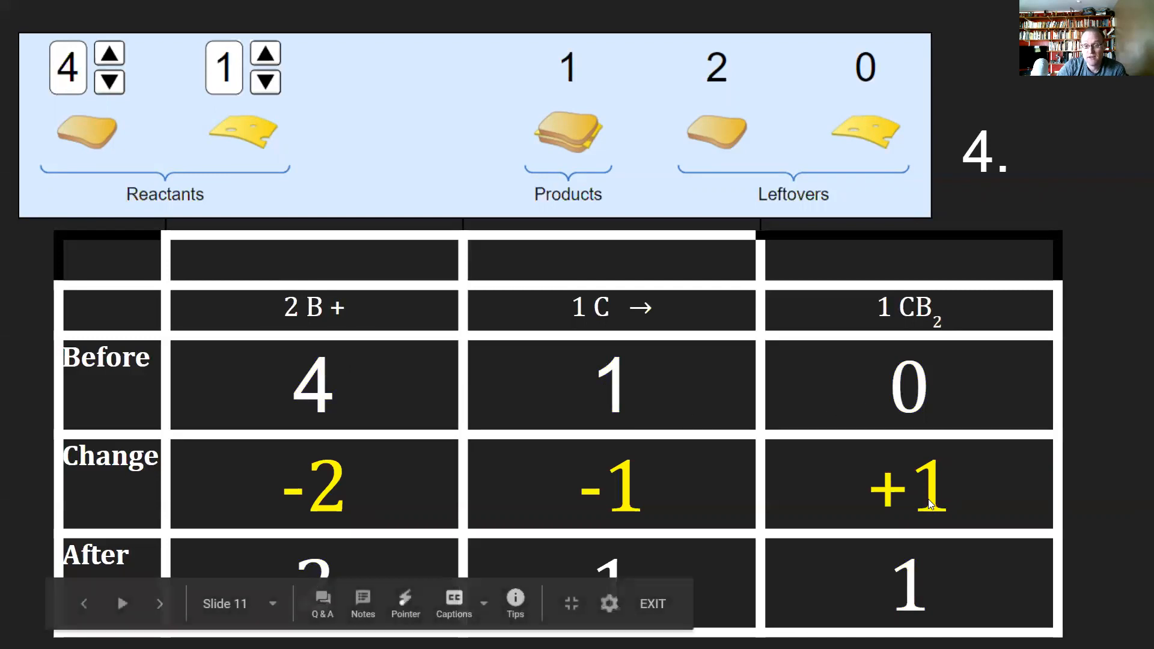
pyautogui.moveTo(920, 408)
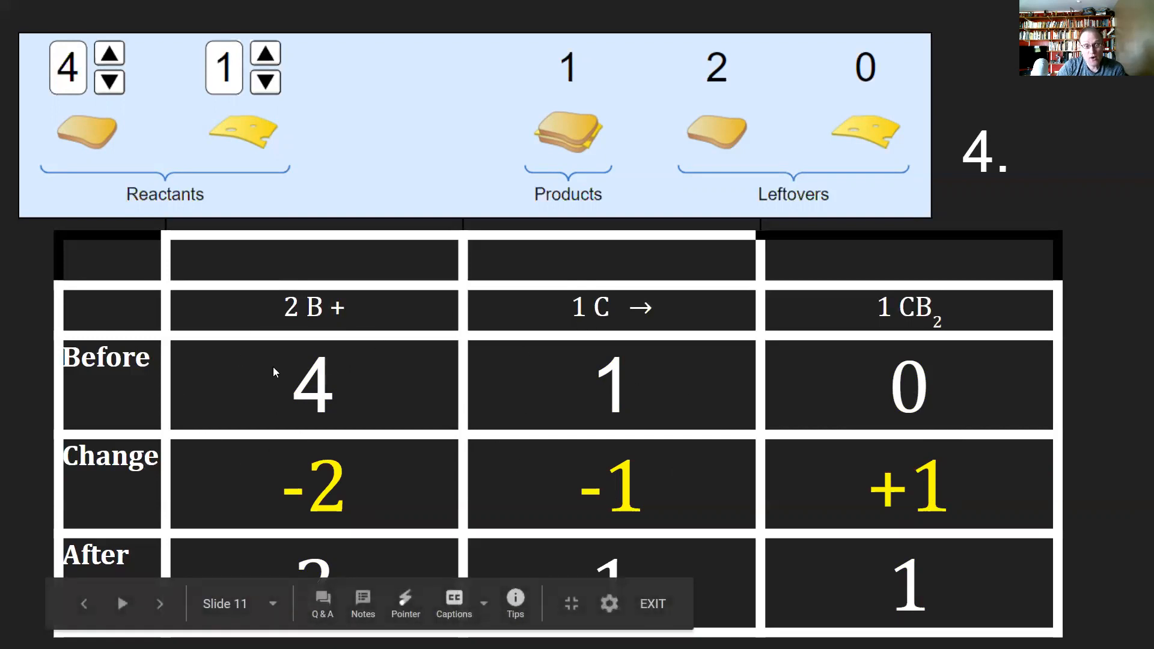
pyautogui.moveTo(830, 425)
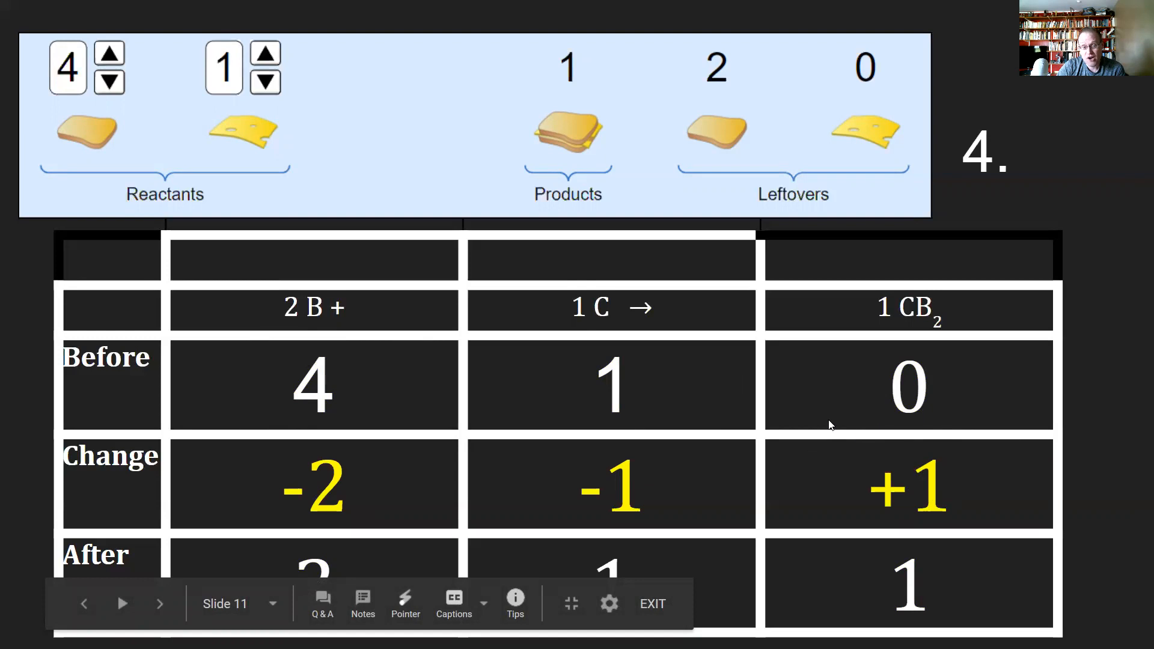